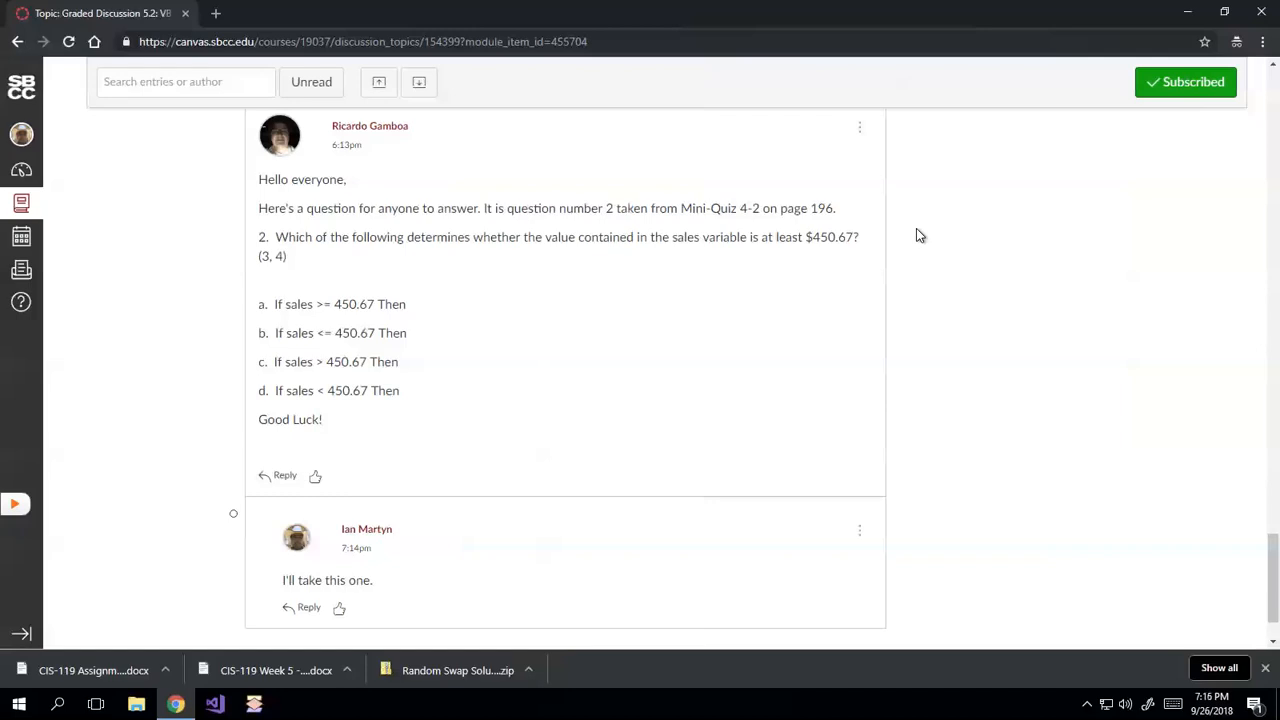
mouse_move(476, 436)
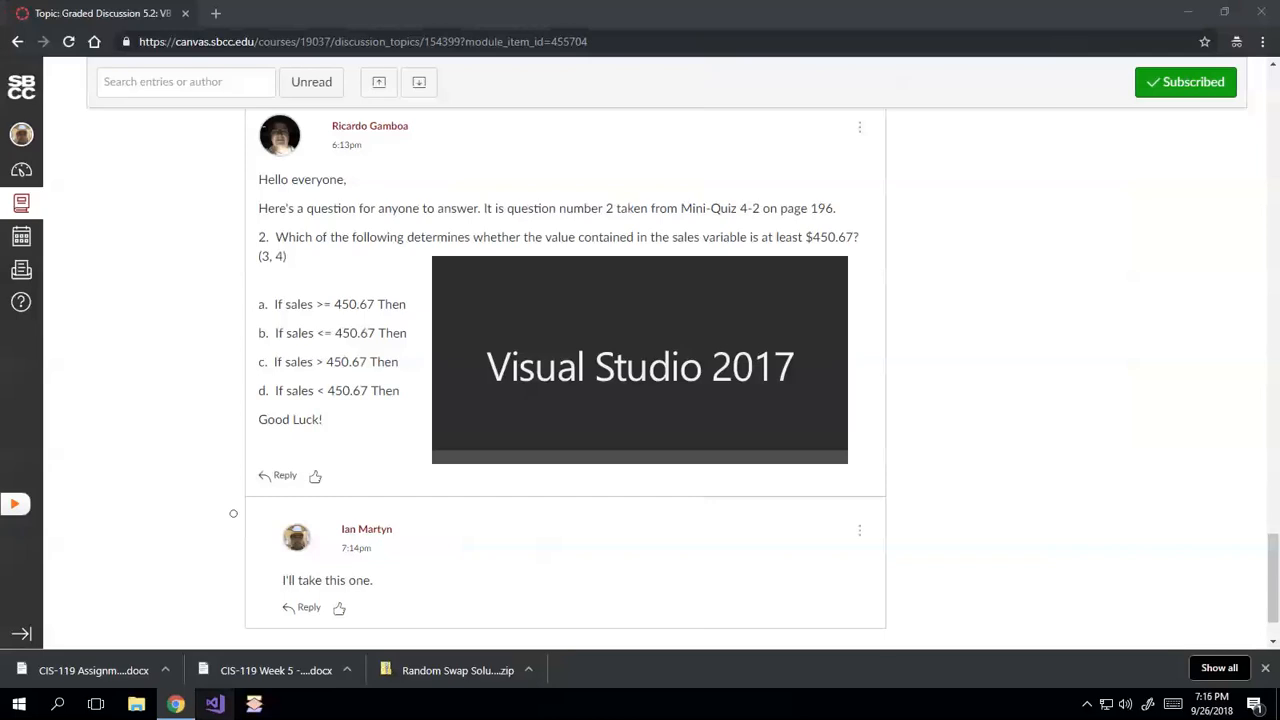
Launch Visual Studio 2017 from the taskbar and let the Start Page finish loading
click(214, 704)
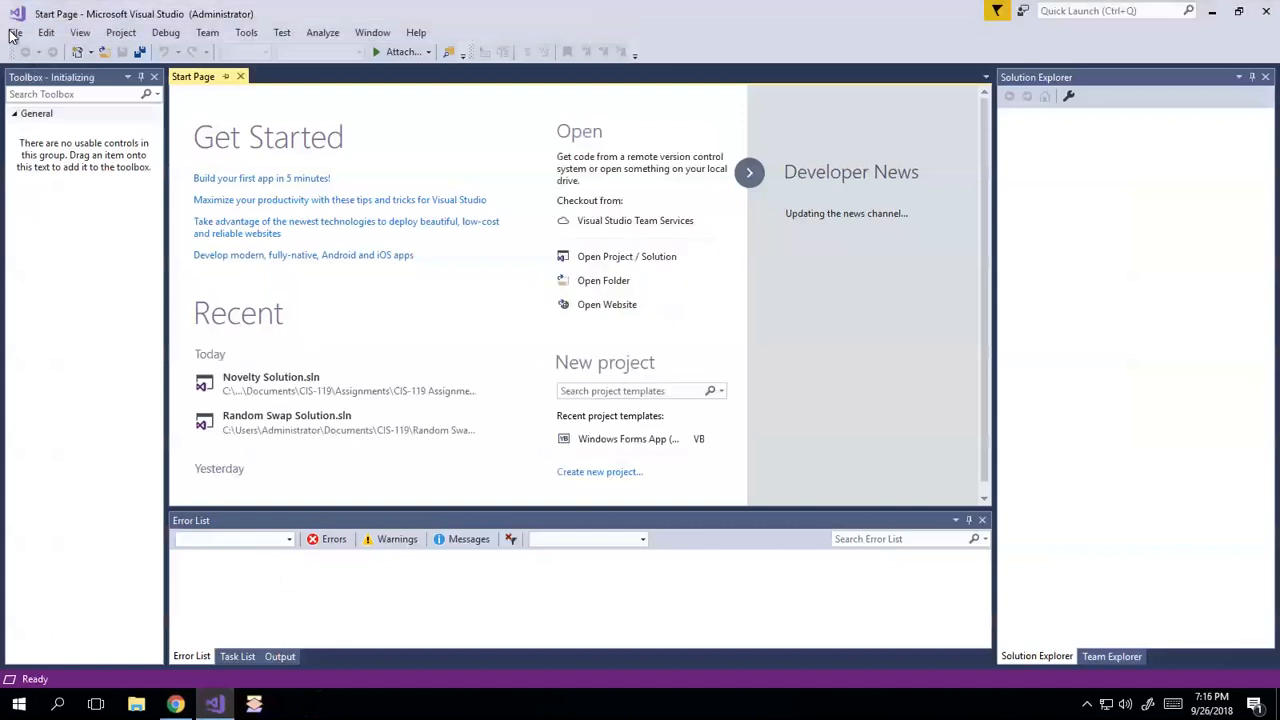
click(16, 32)
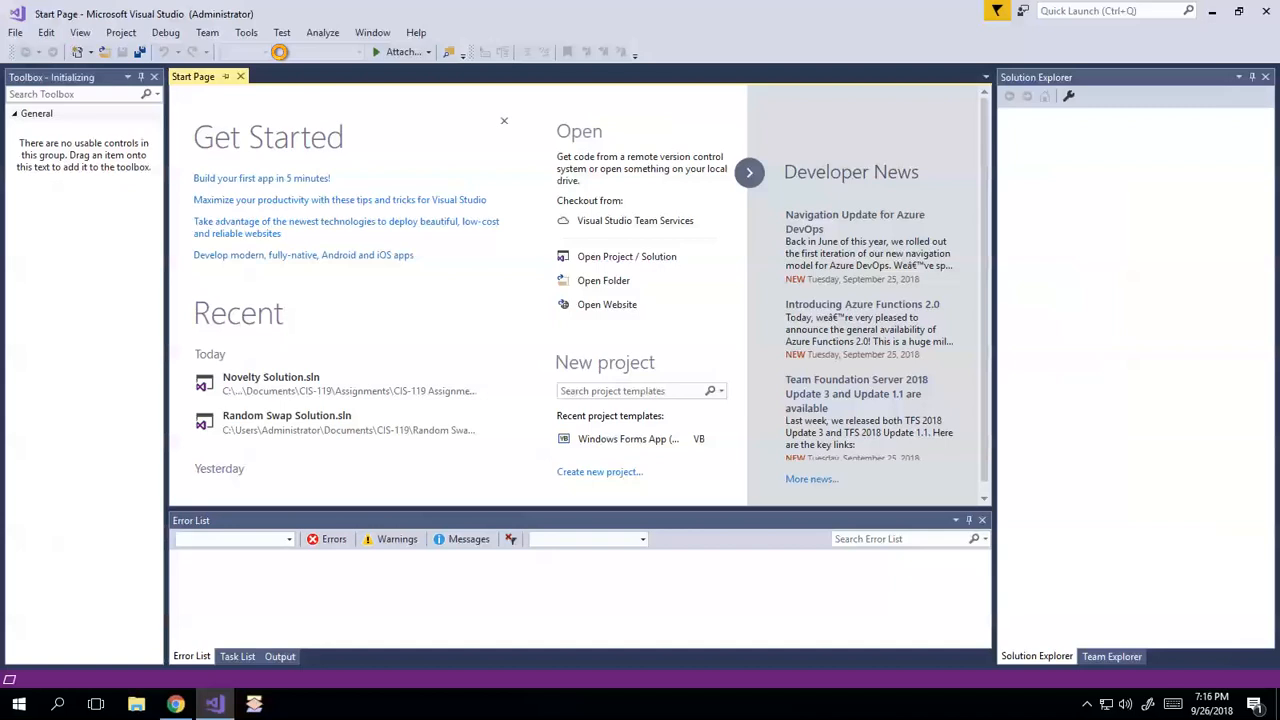
Start a Visual Basic Windows Forms App (.NET Framework) named GreatThan Project in the CIS-119 folder
click(600, 472)
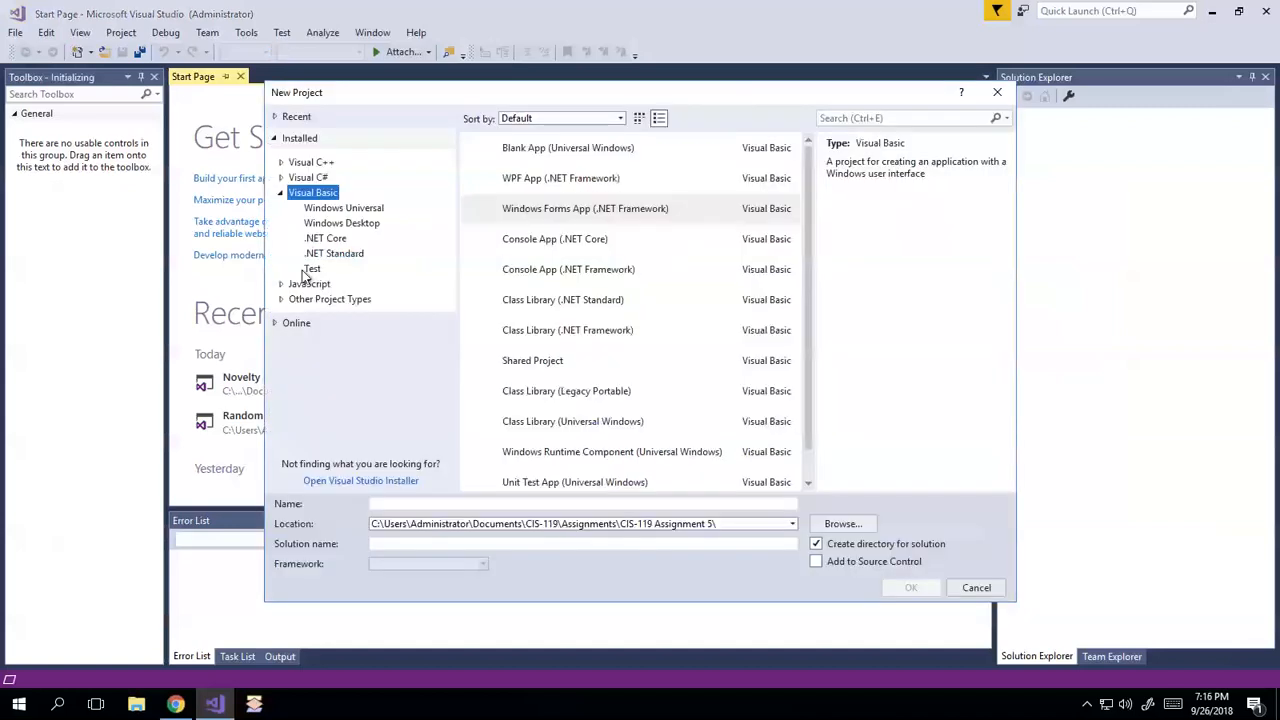
click(584, 208)
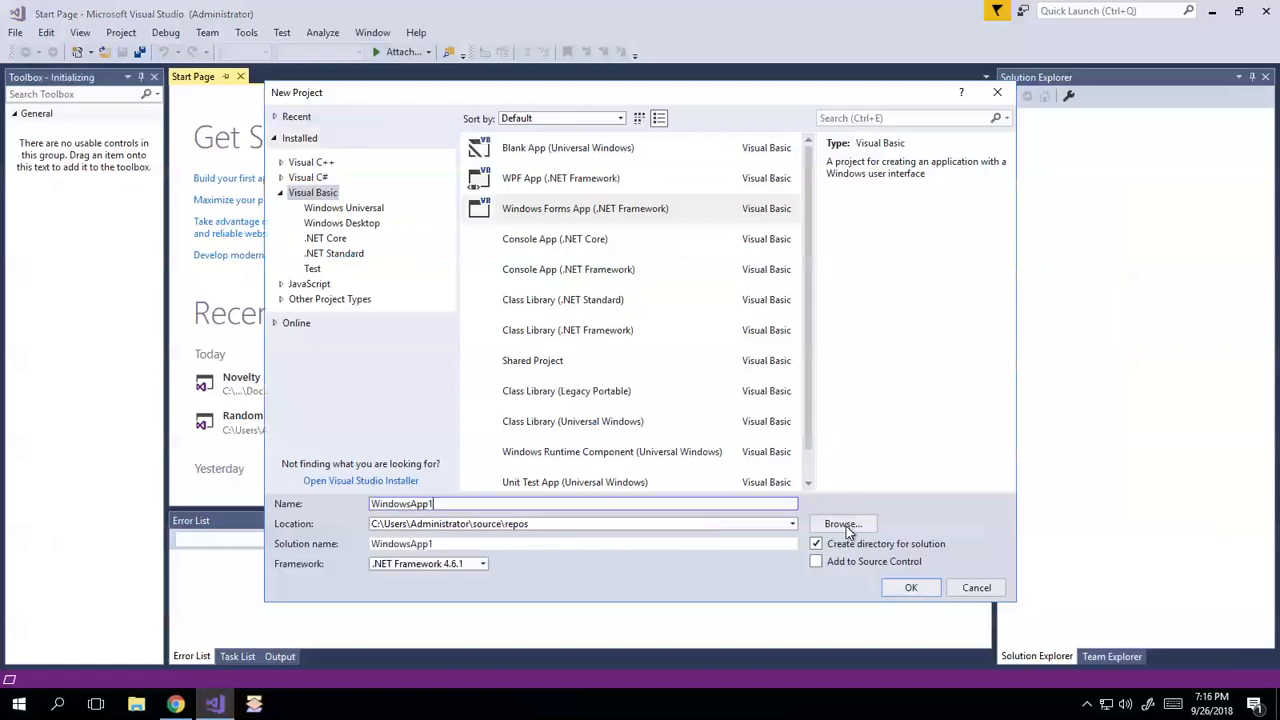
click(844, 524)
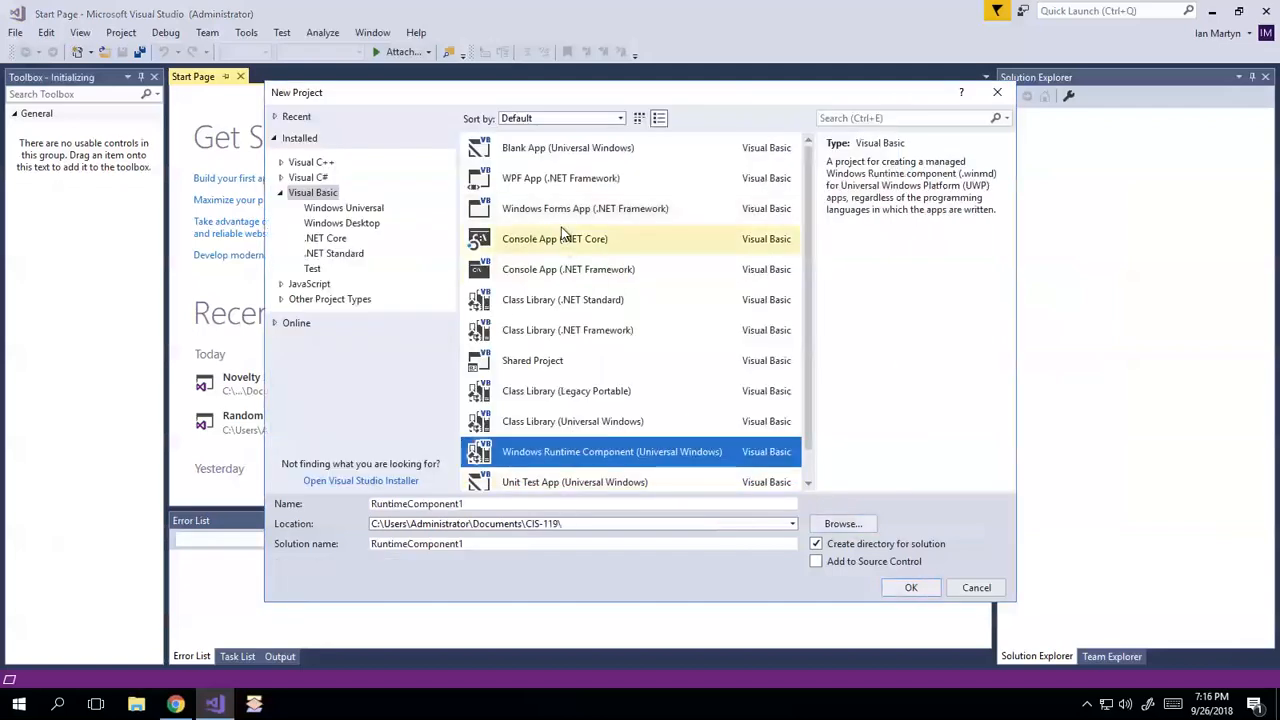
click(584, 208)
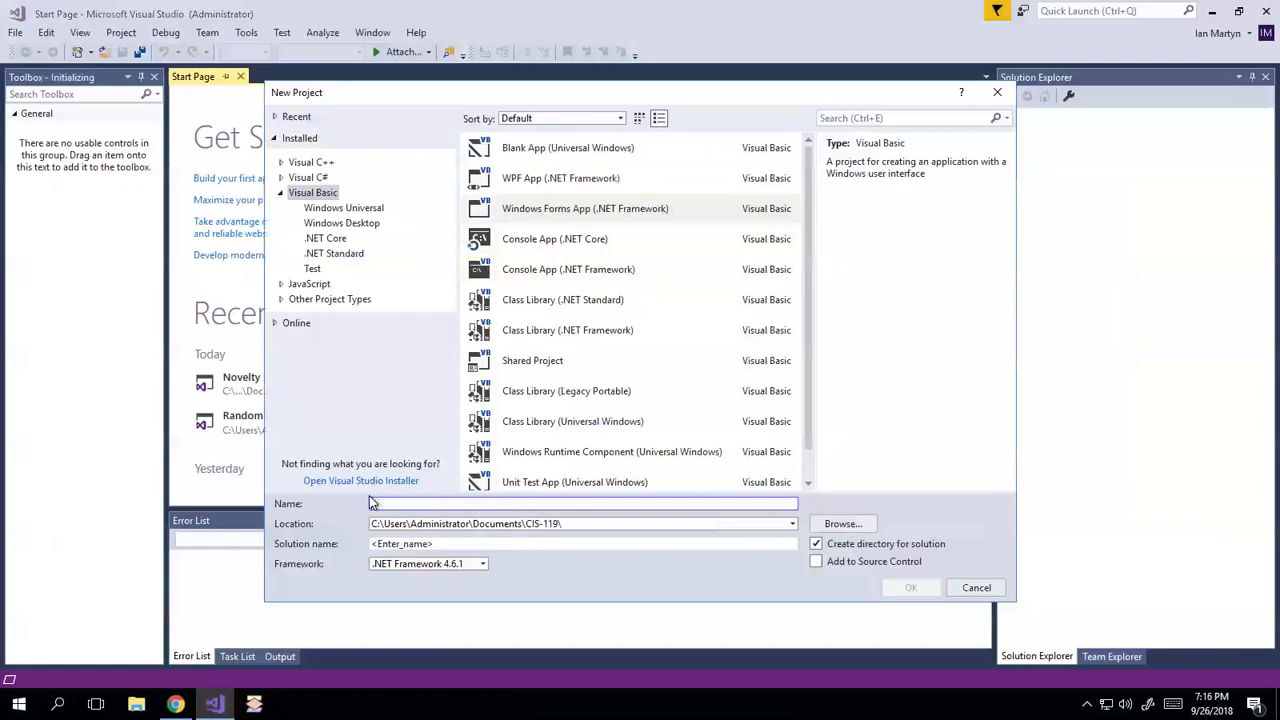
text(GreatThan Project)
click(582, 544)
text(GreatThan Solution)
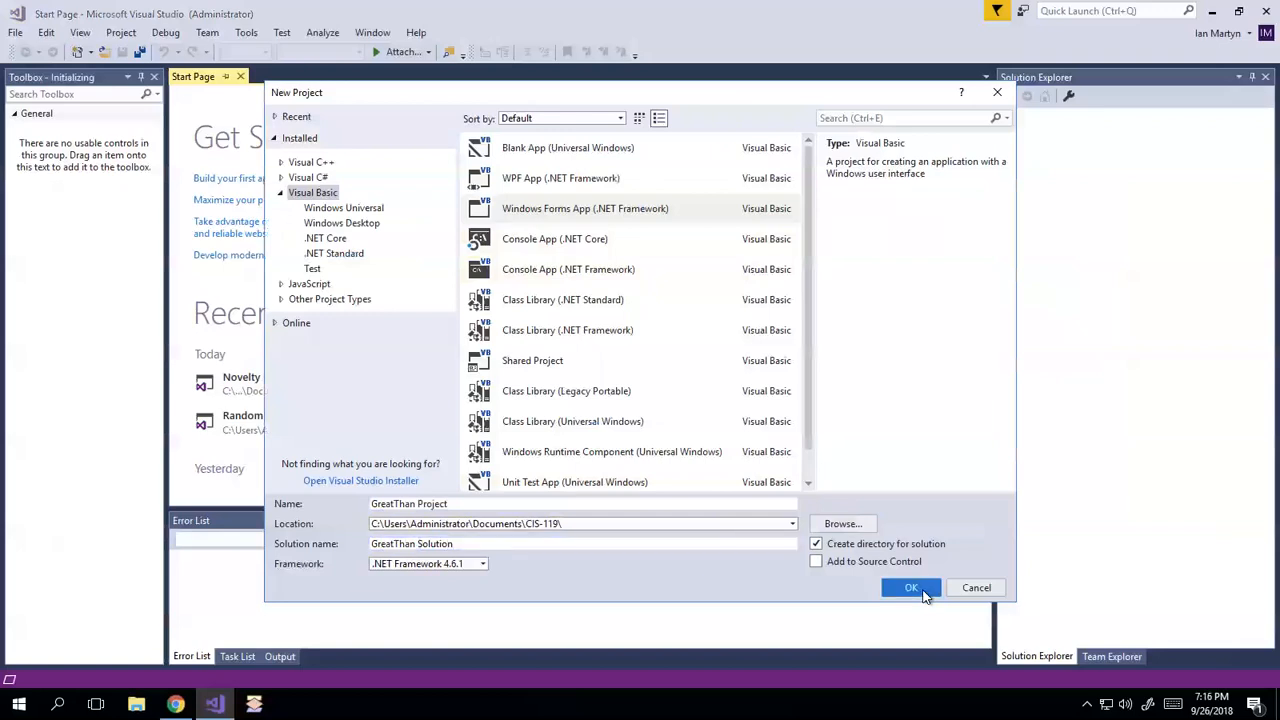
Create the project, then add a Button and a Label to Form1 with a BorderStyle set on the label
click(910, 588)
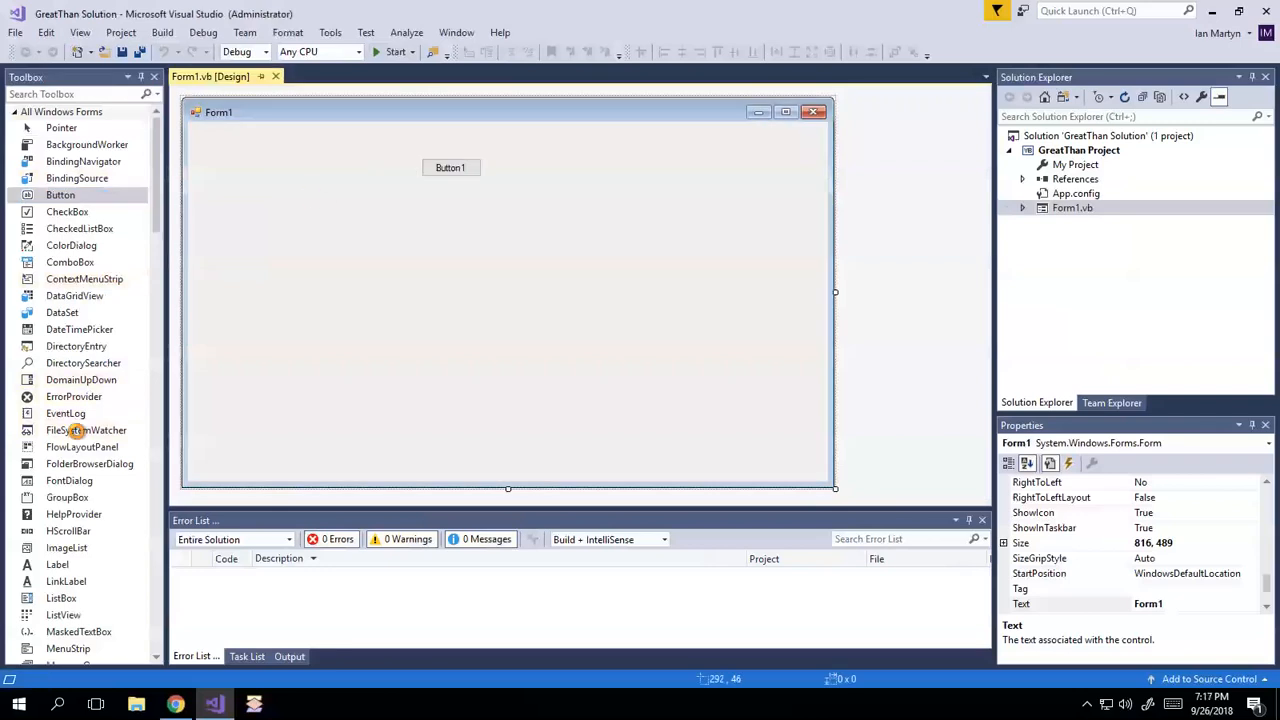
click(450, 168)
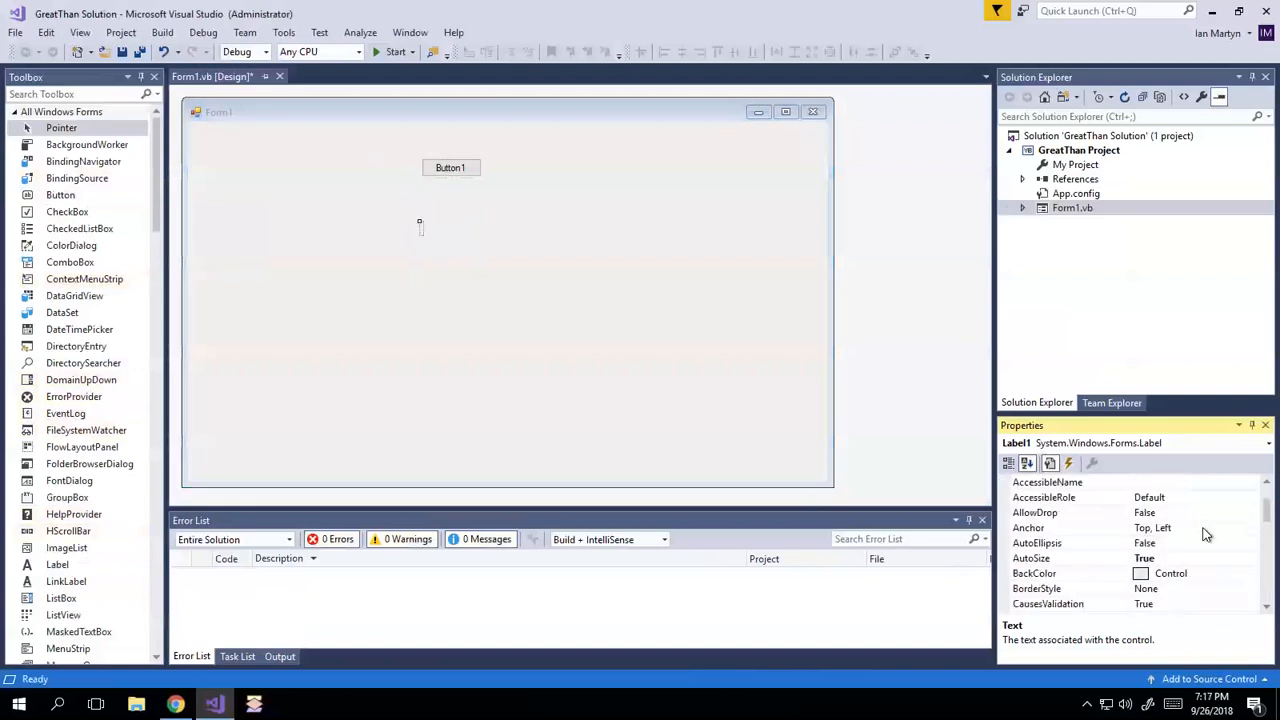
mouse_move(1162, 568)
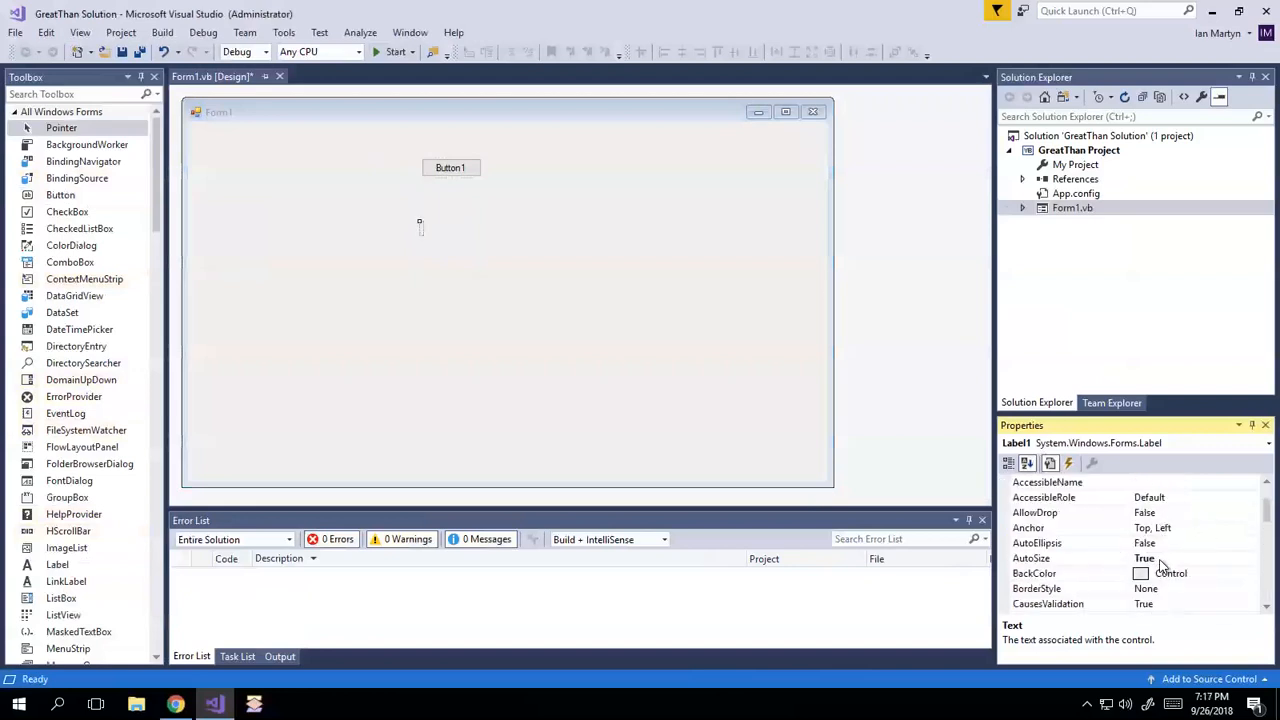
click(1252, 588)
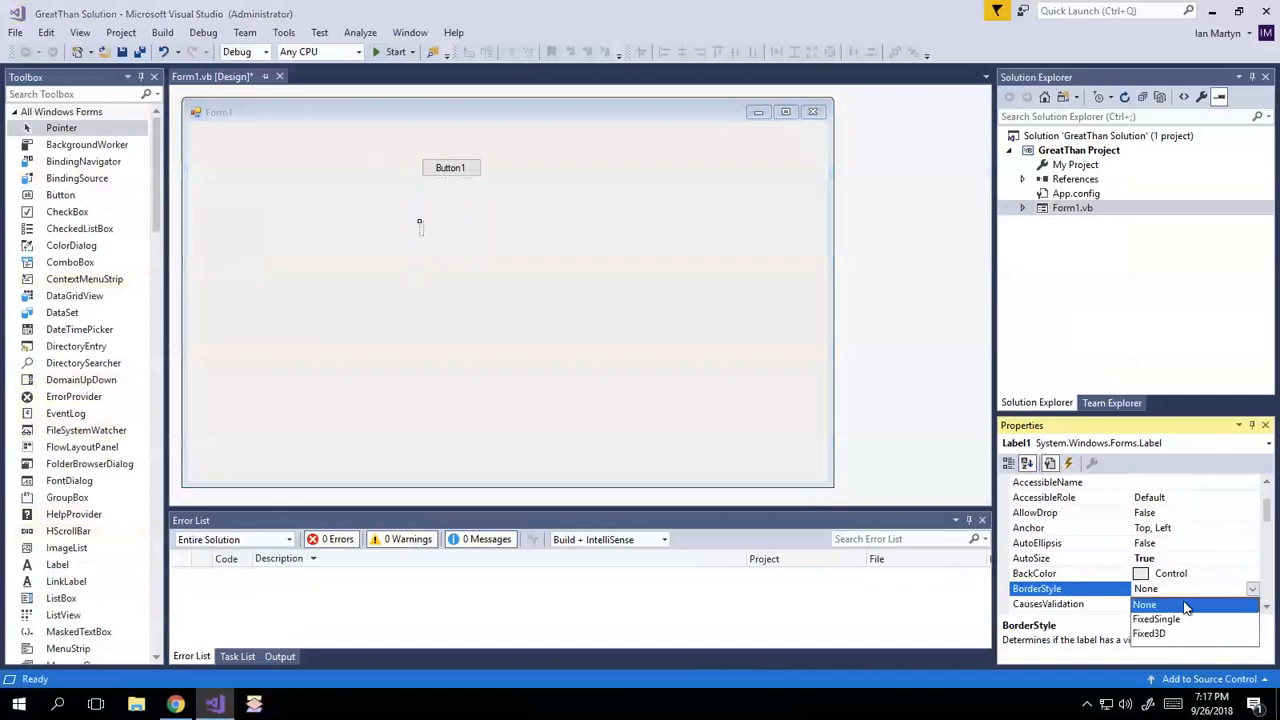
click(1158, 618)
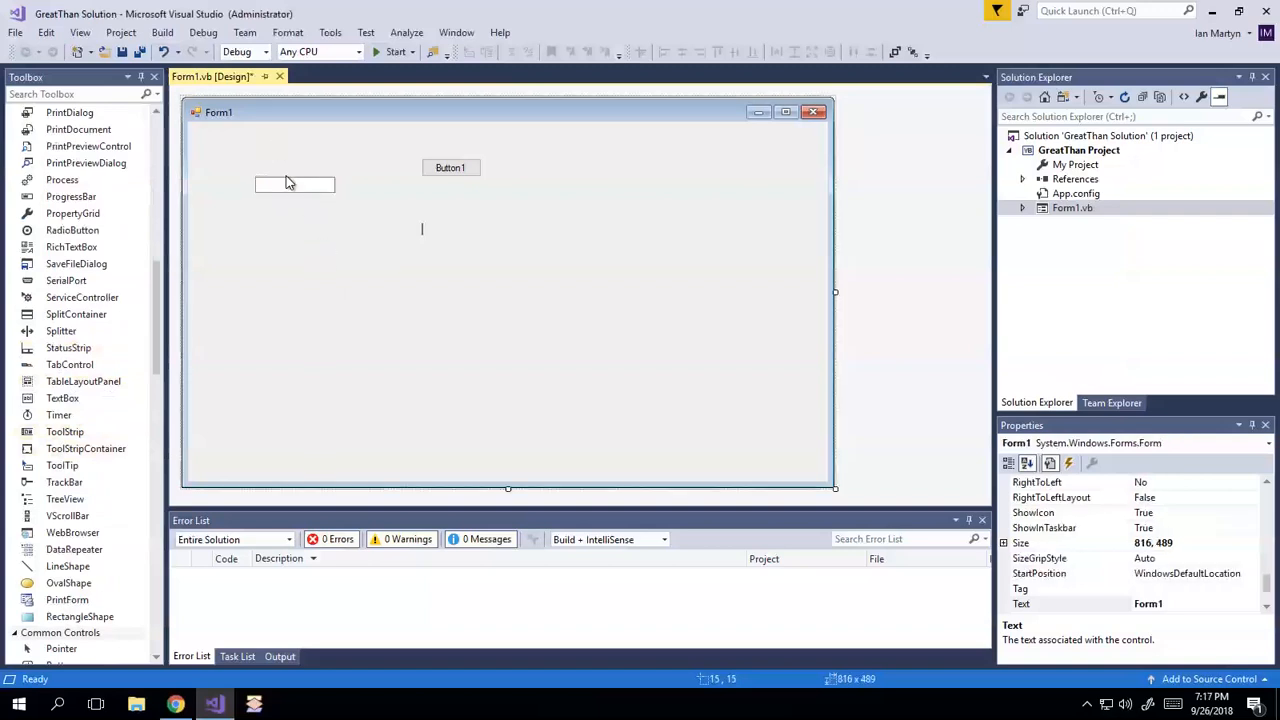
Add TextBox1 to Form1 left of Button1 and go to the form's code
click(296, 184)
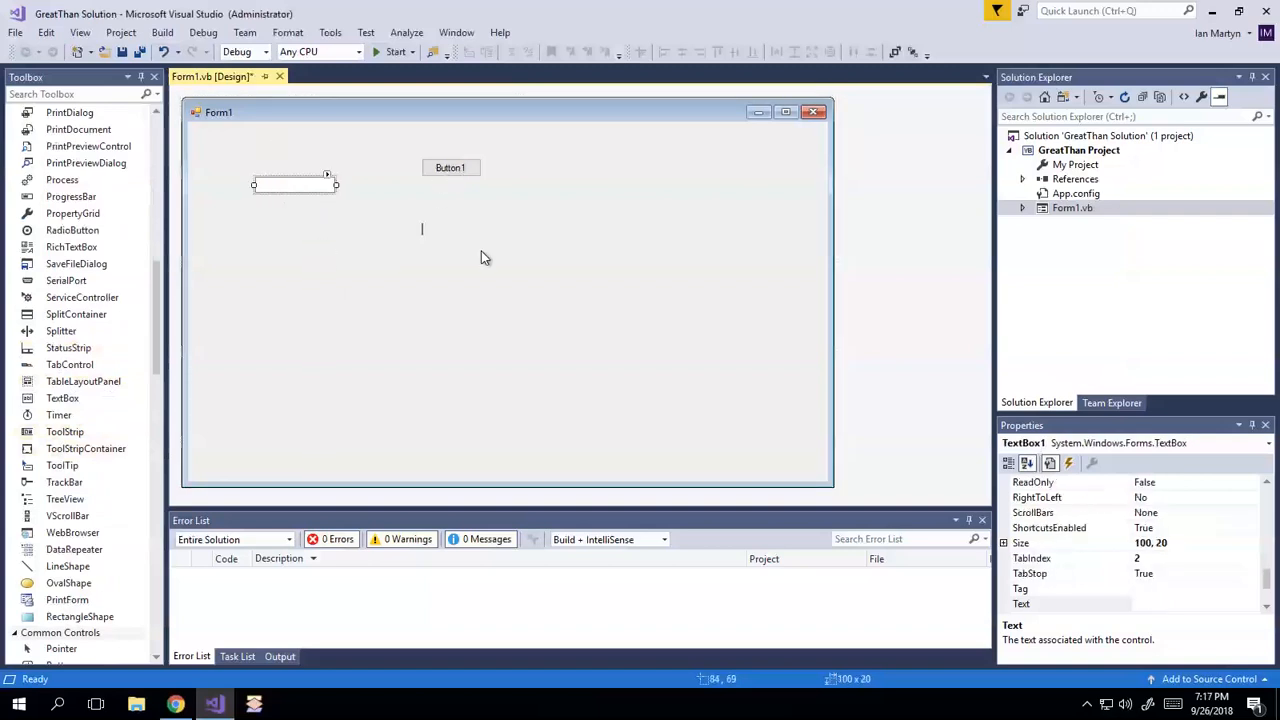
click(292, 184)
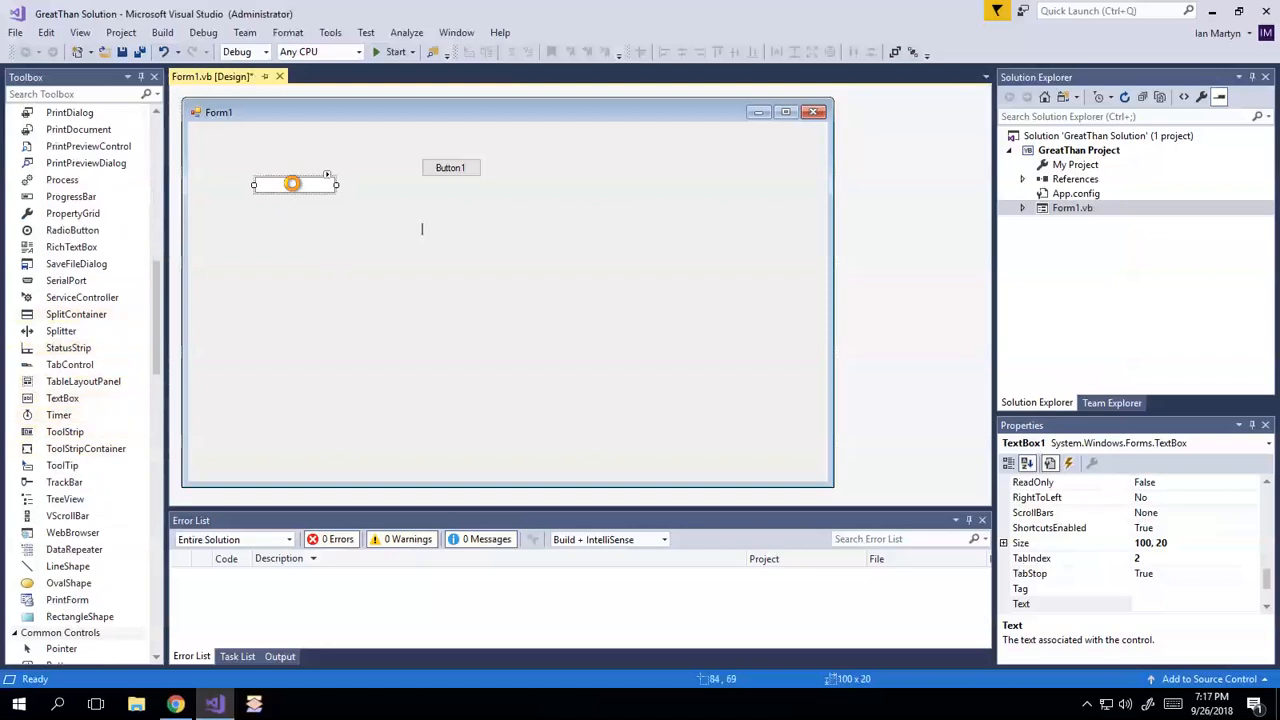
double_click(292, 184)
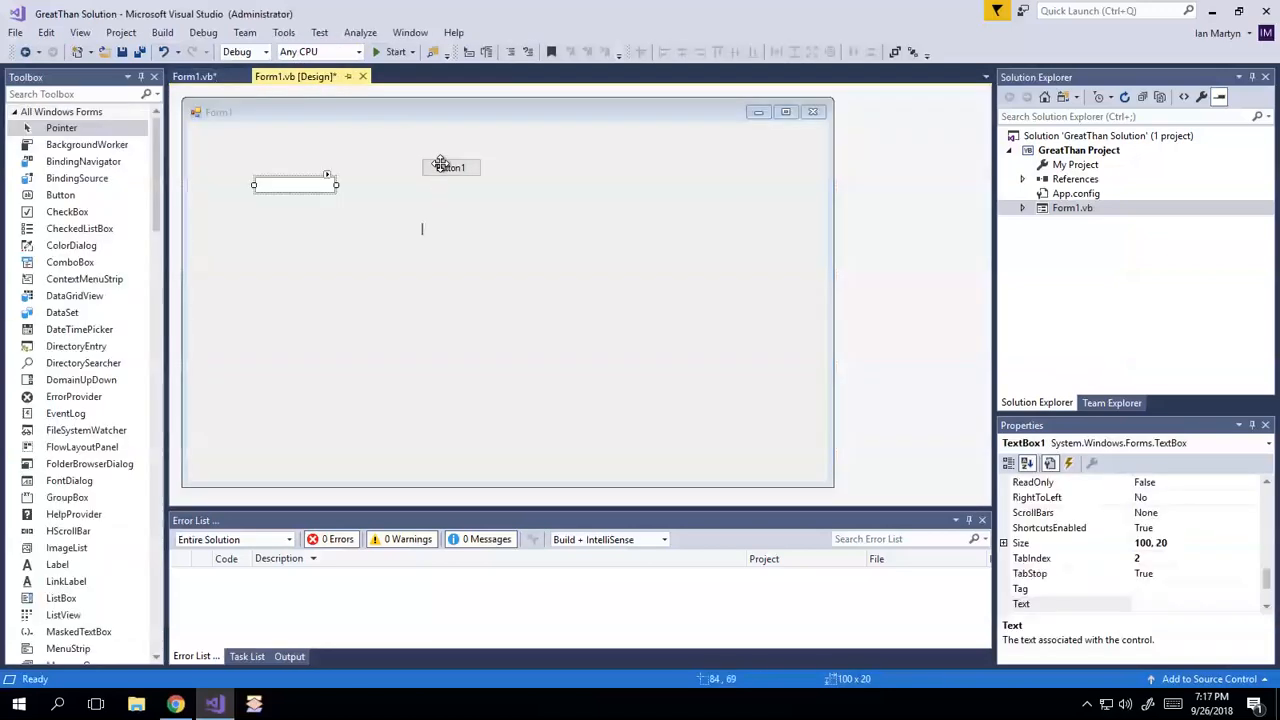
In Button1's click handler declare somevalue and parse TextBox1's text into it with Double.TryParse
double_click(450, 168)
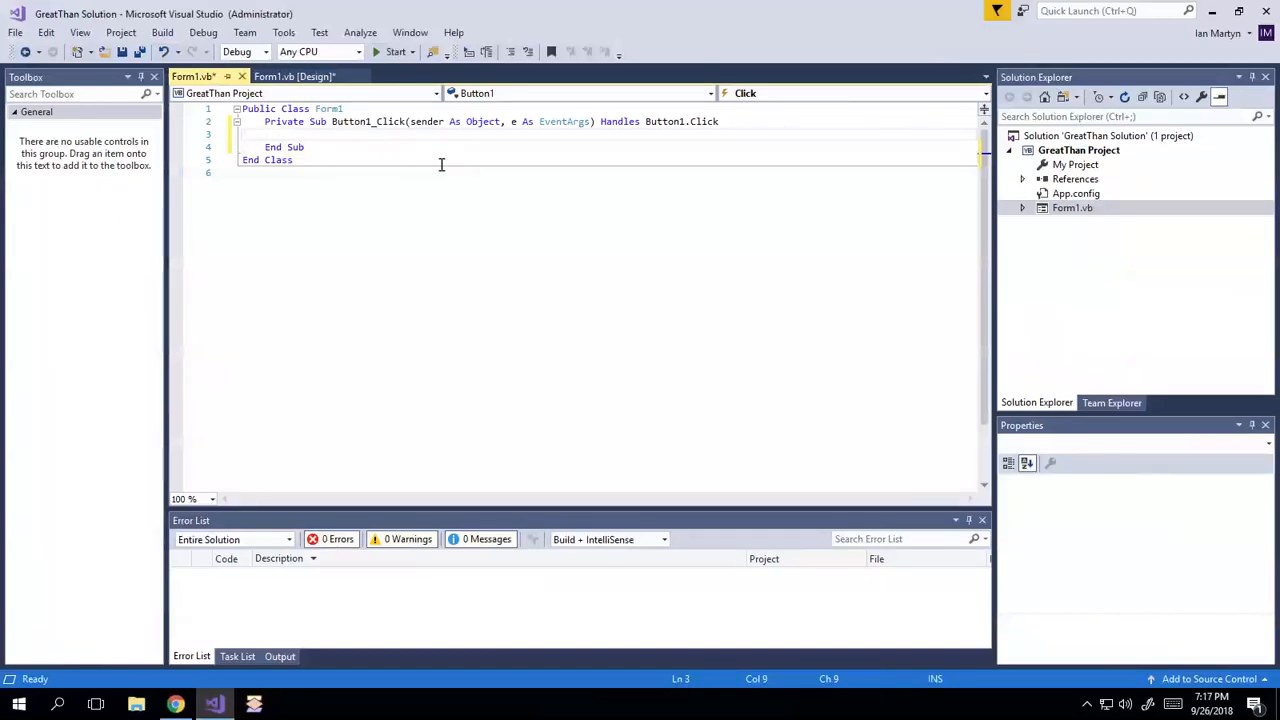
text(Dim)
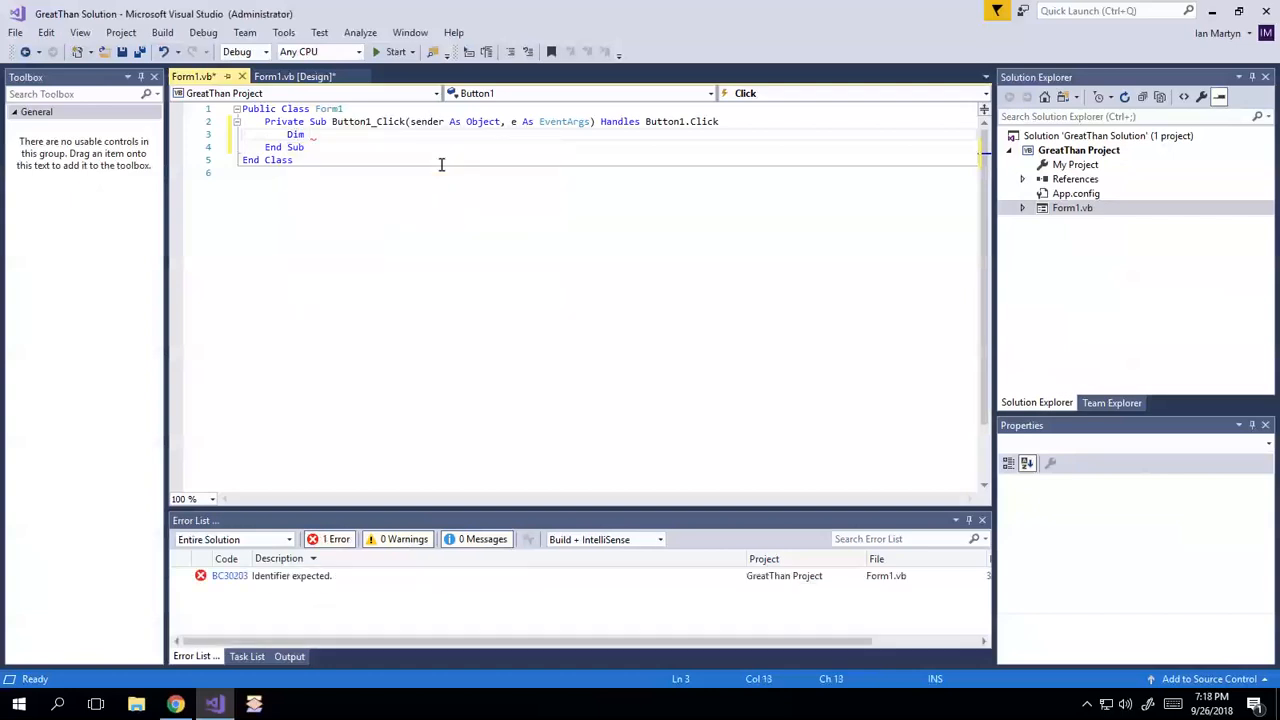
text(somevalue As Double)
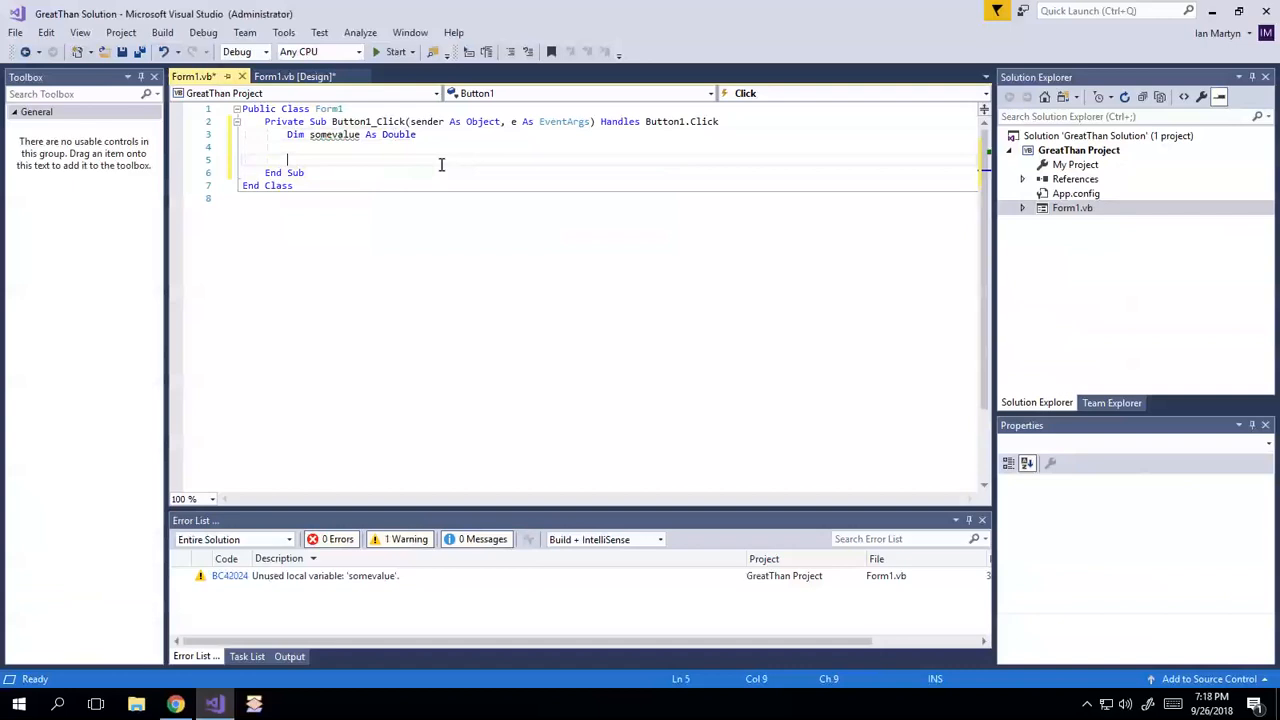
key(Backspace)
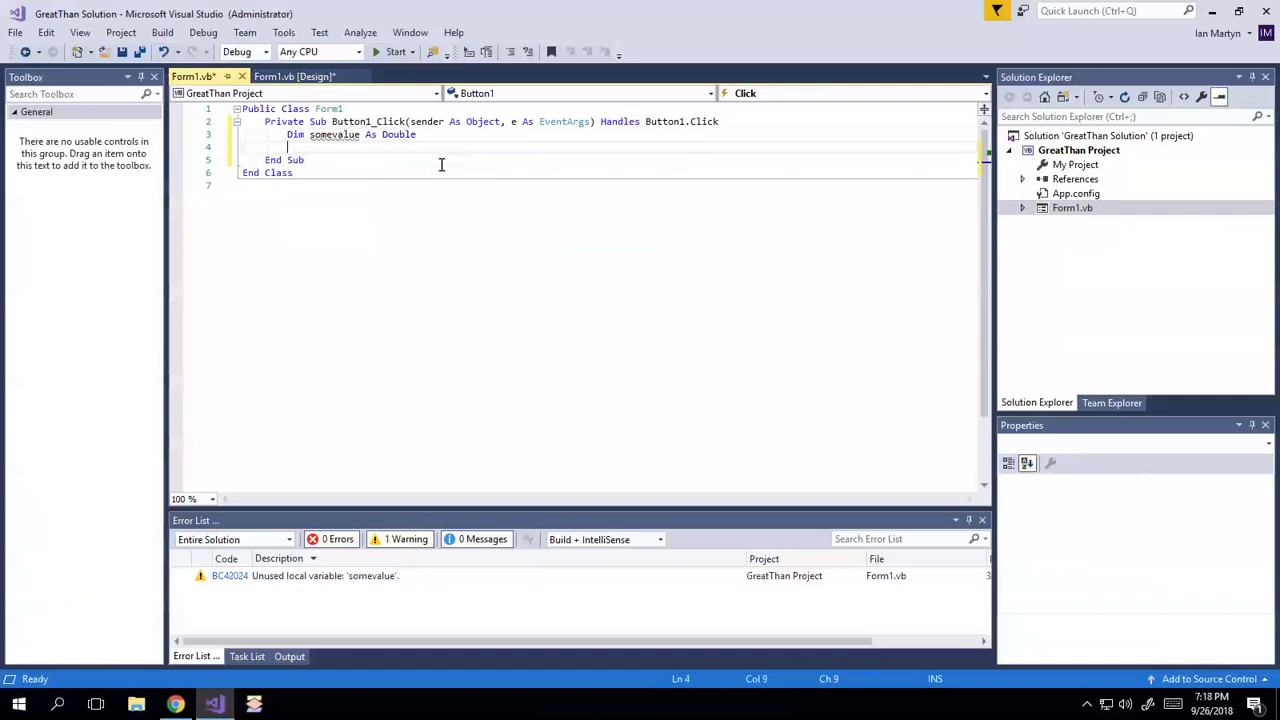
text(Double)
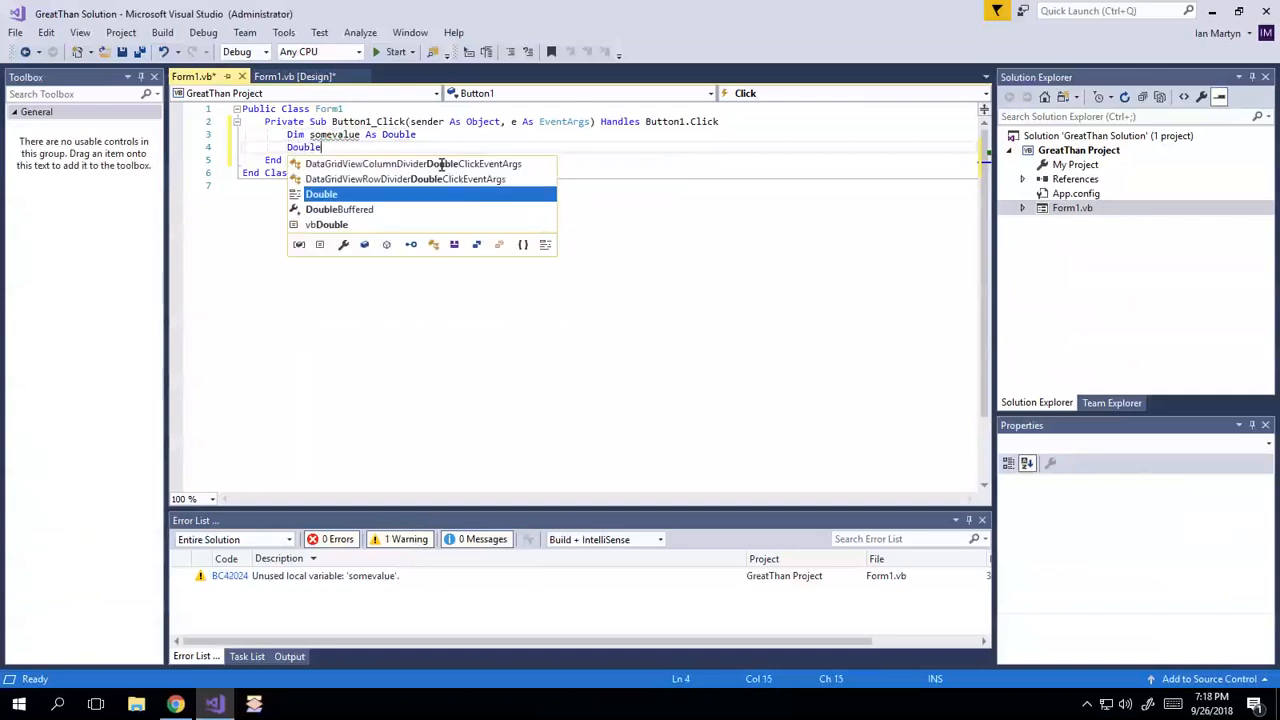
text(.TryParse)
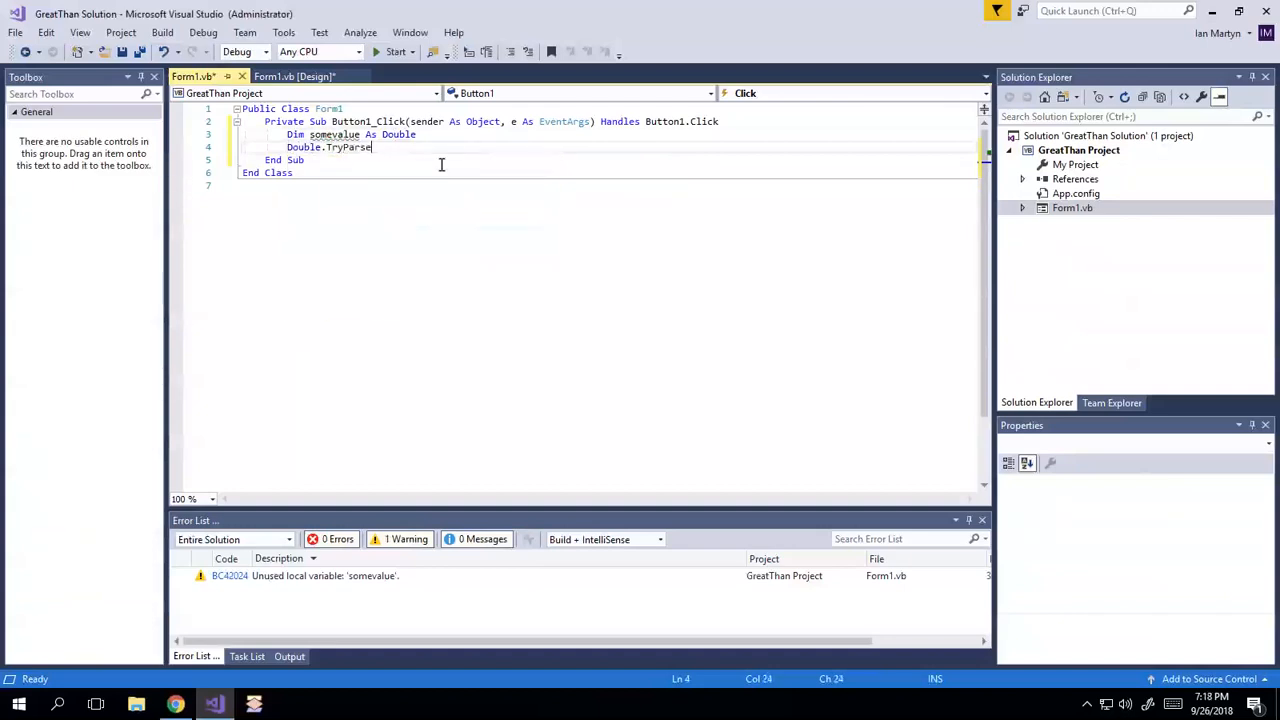
text(()
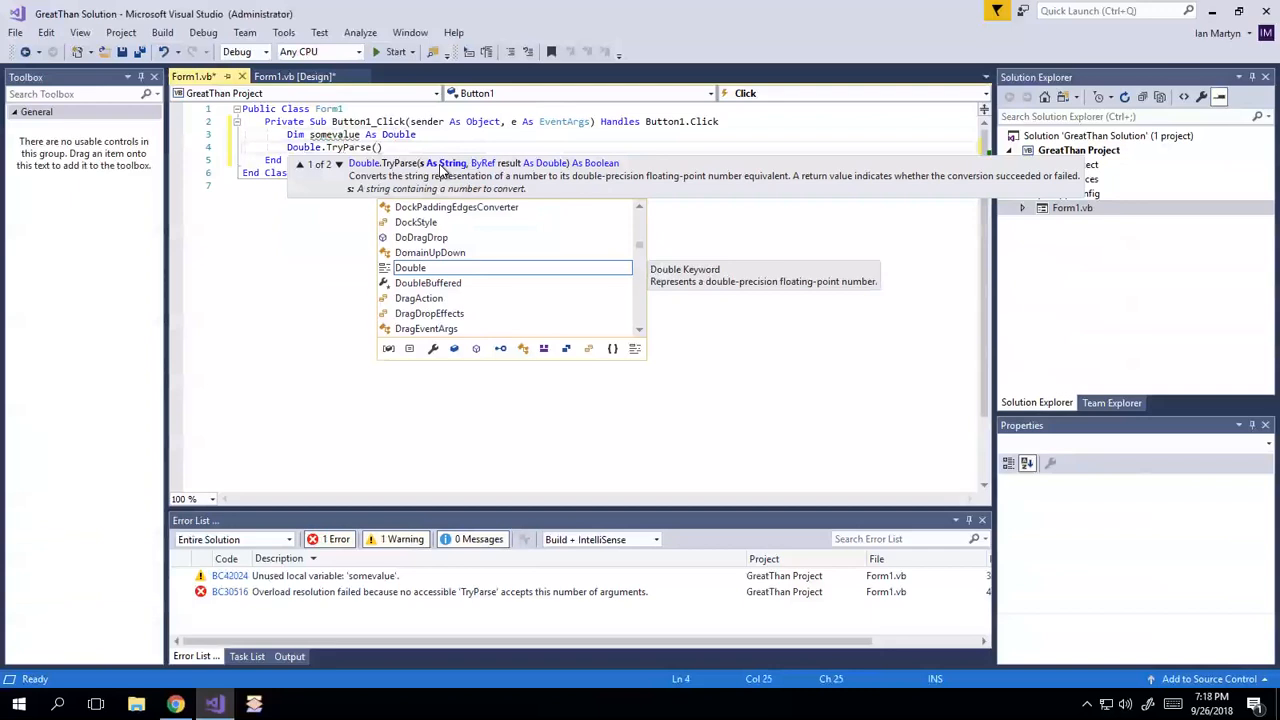
text(TextBox1.Text, somevalue)
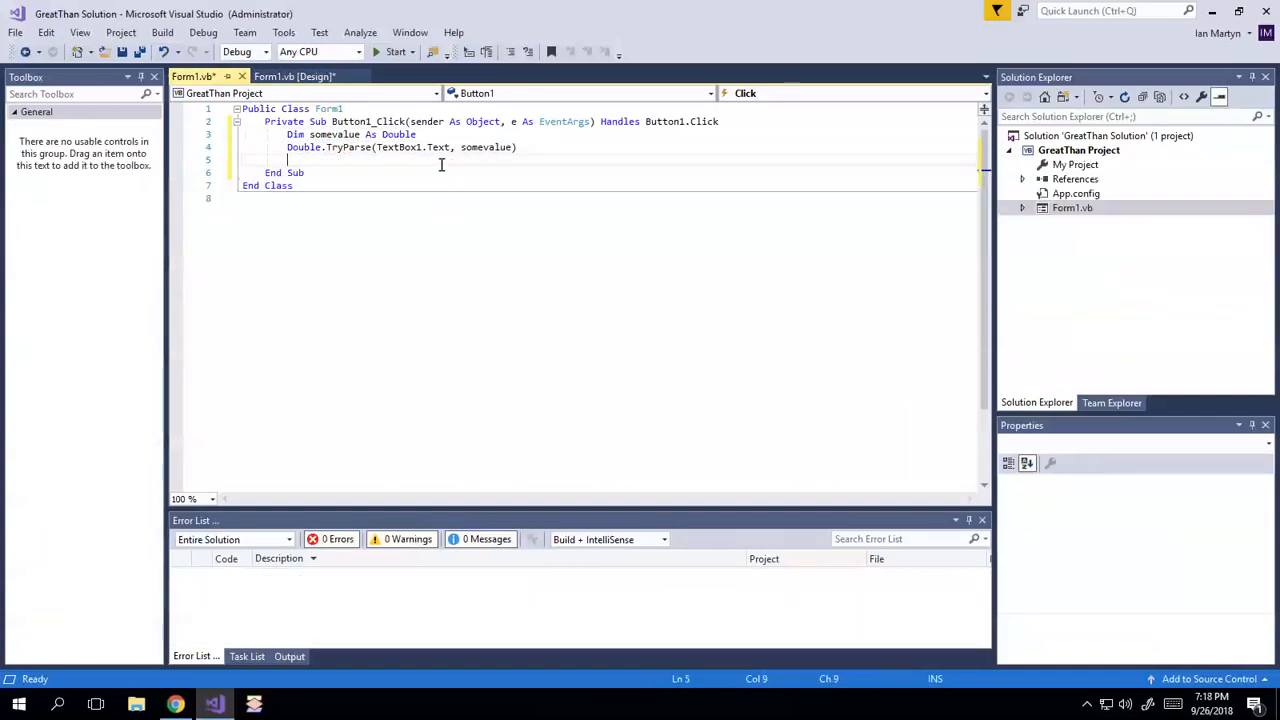
Write If somevalue >= 450.67 Then setting Label1.Text to "Hooray"
text(If)
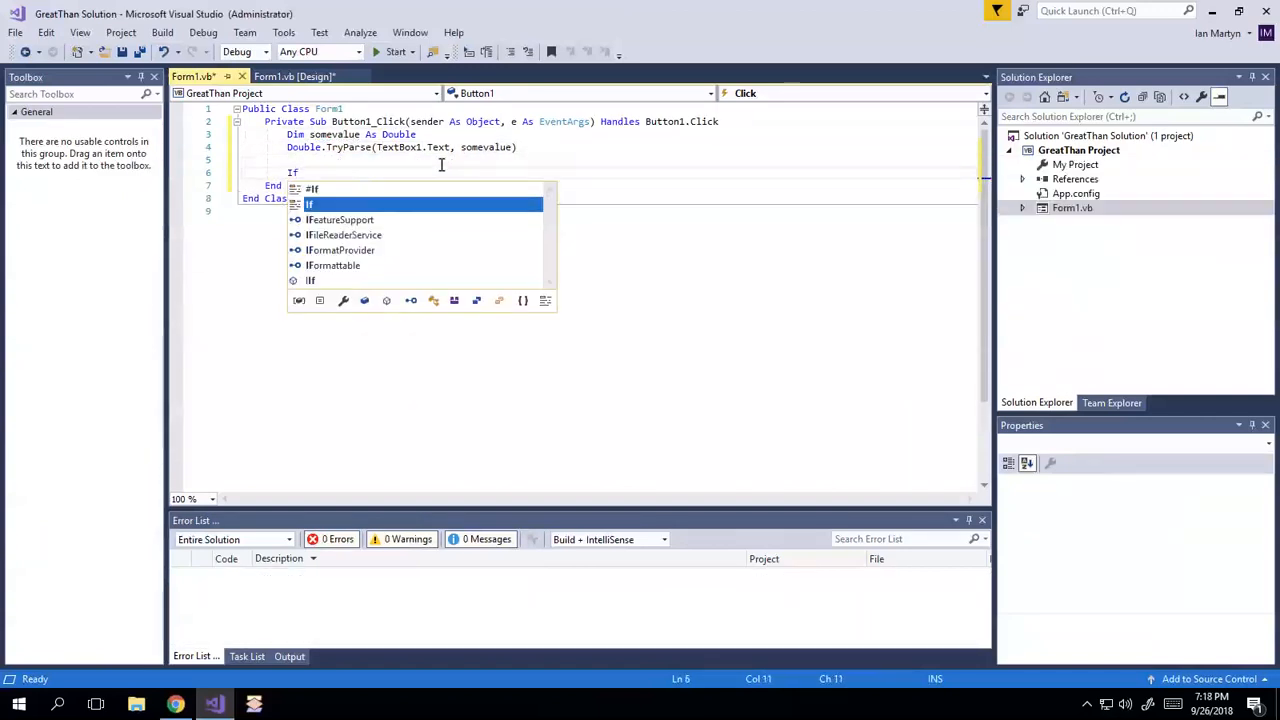
text(" ")
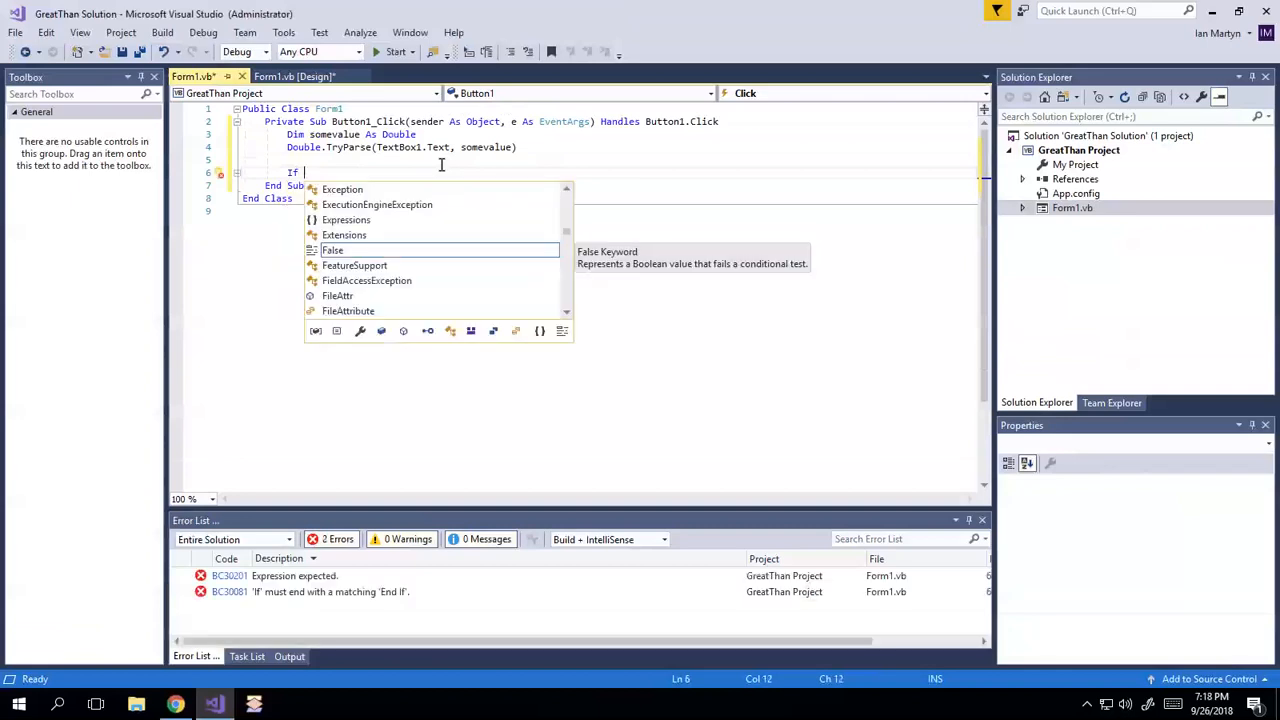
text(somevalue >)
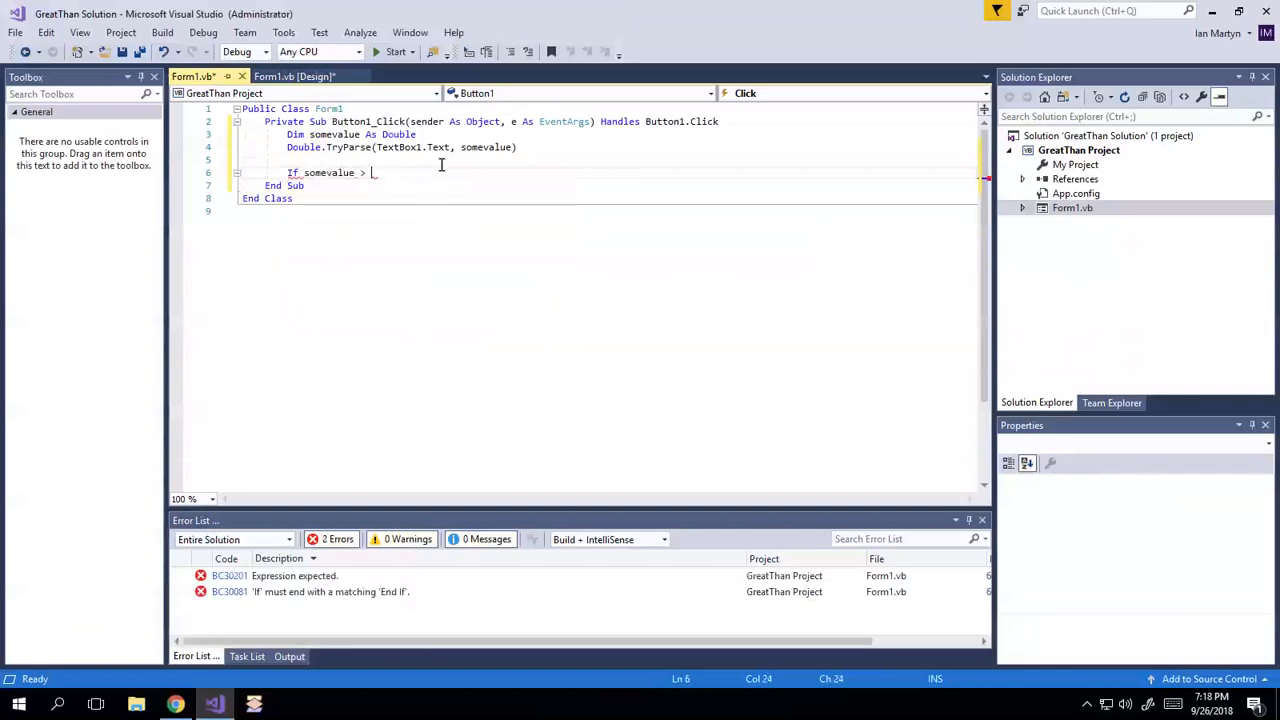
text(=)
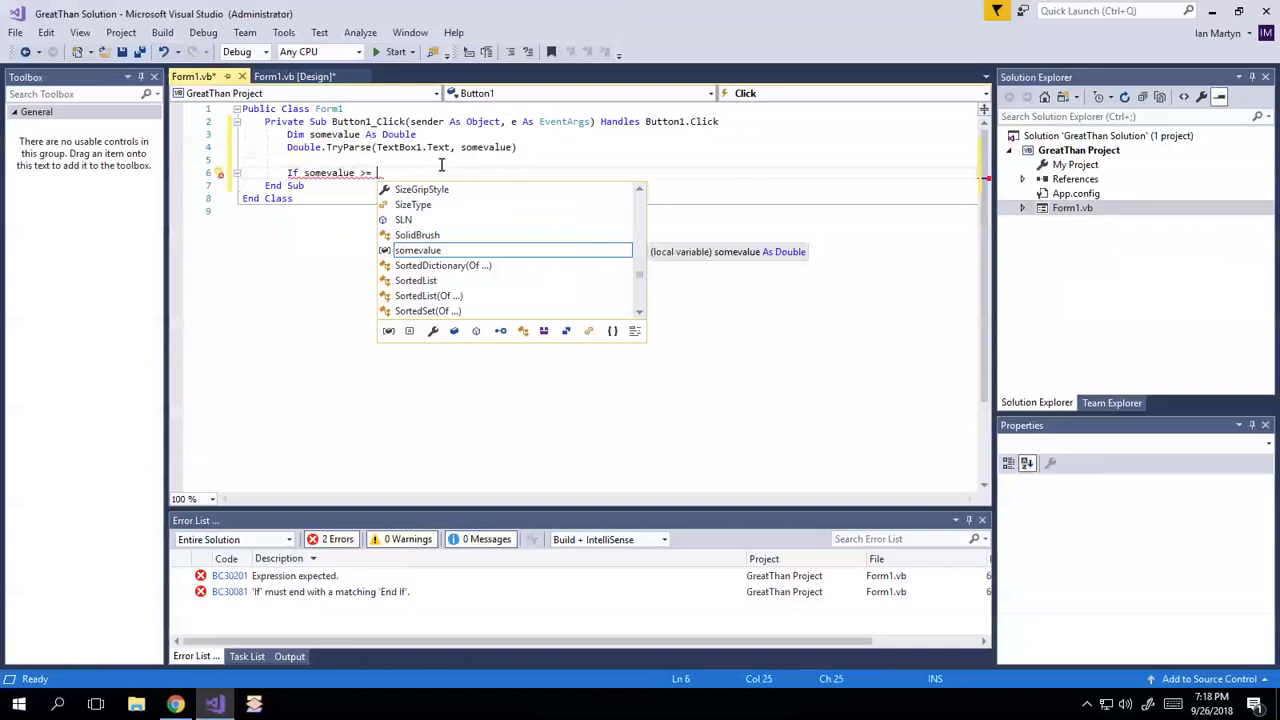
text(450.)
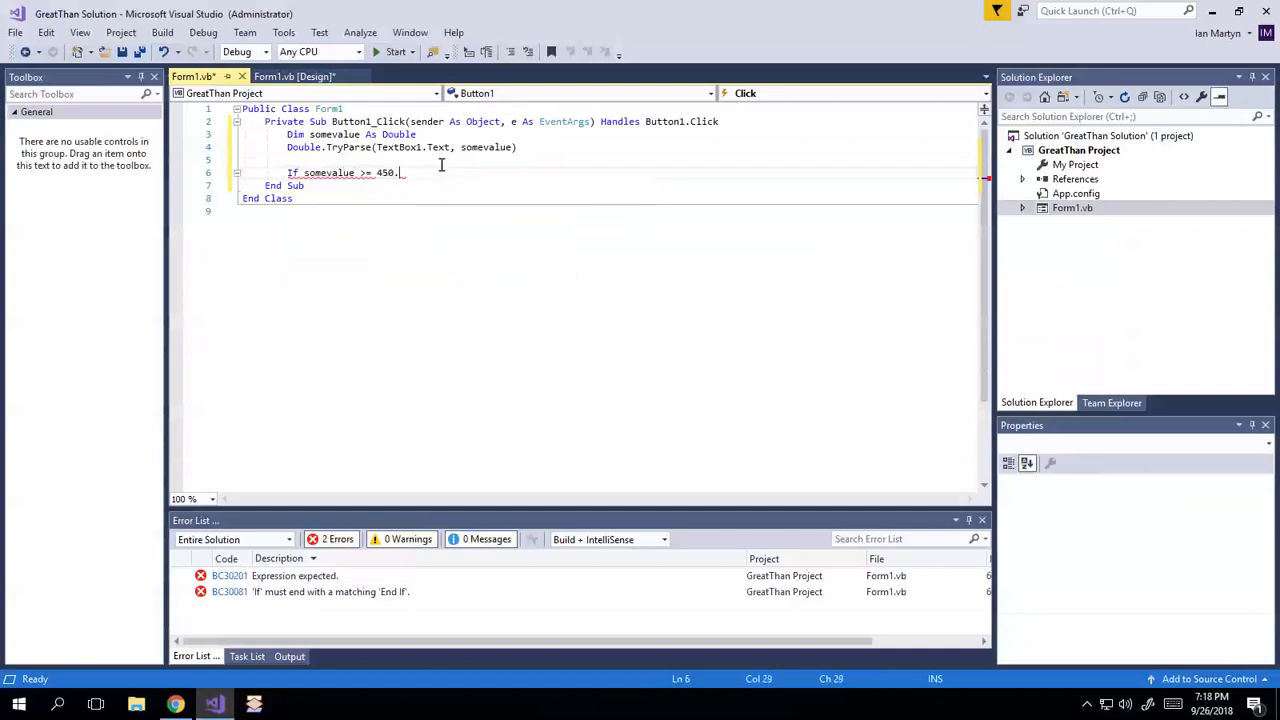
text(67)
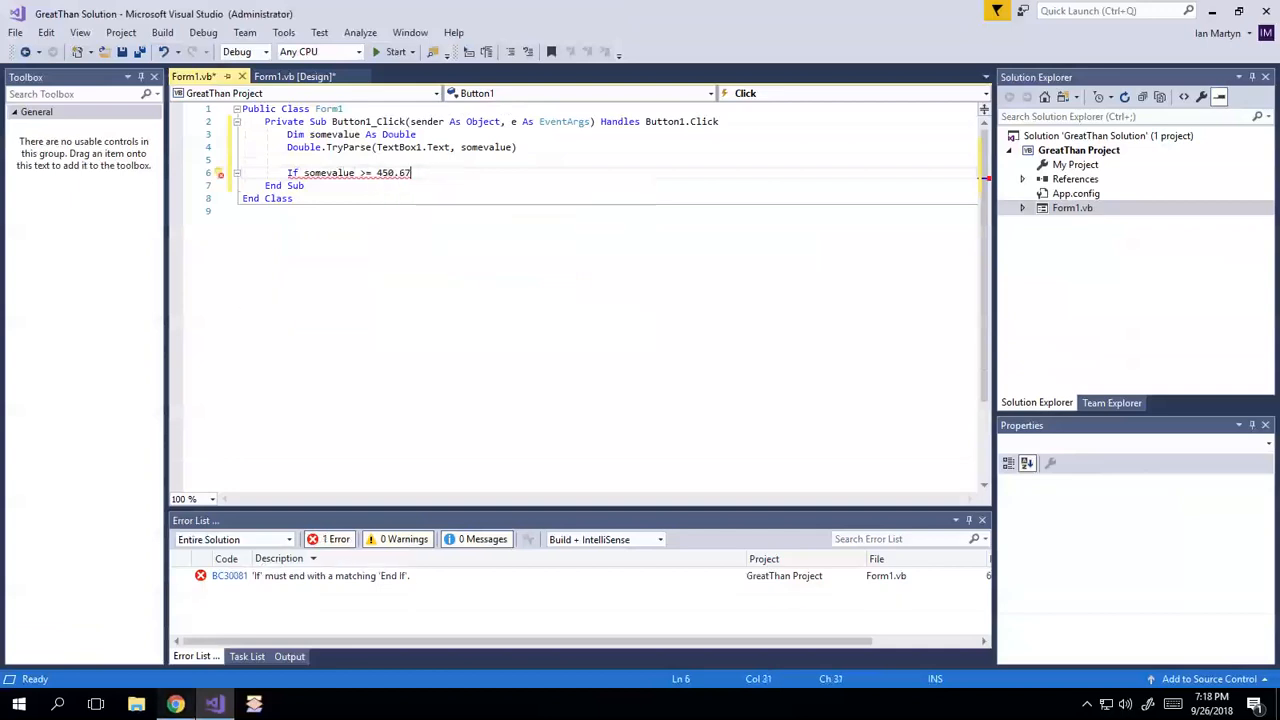
text(Then)
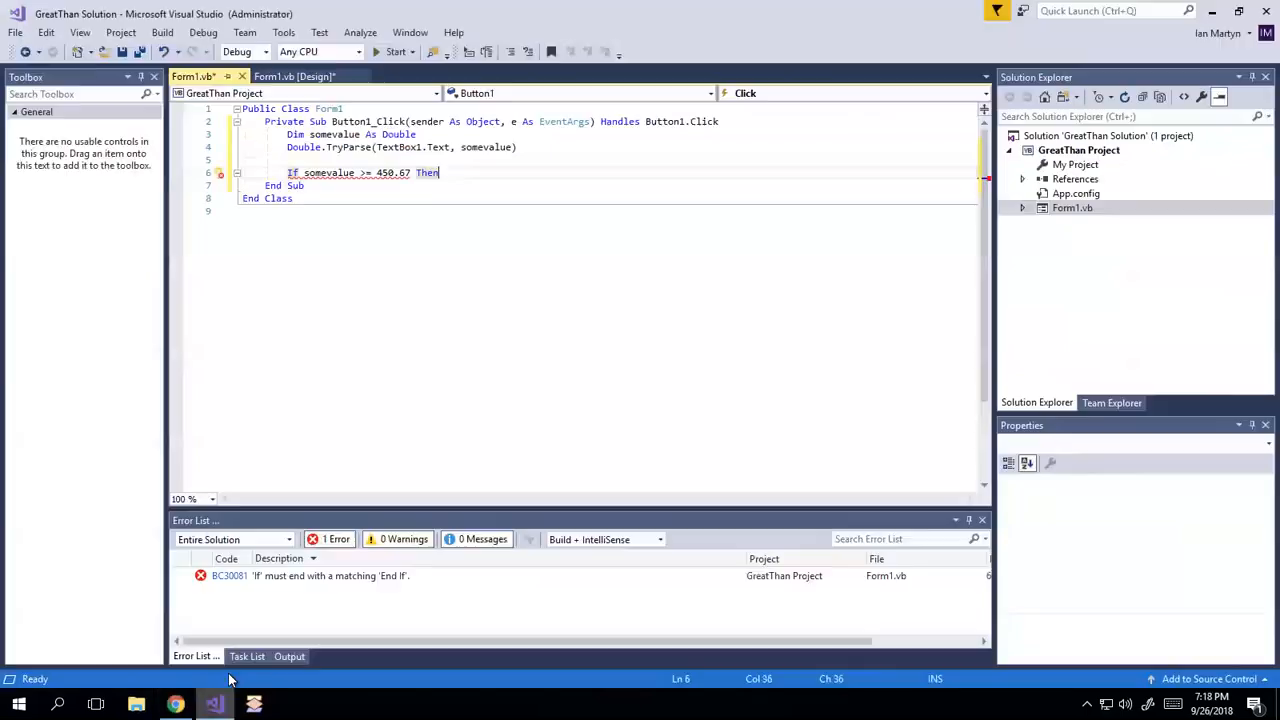
click(504, 172)
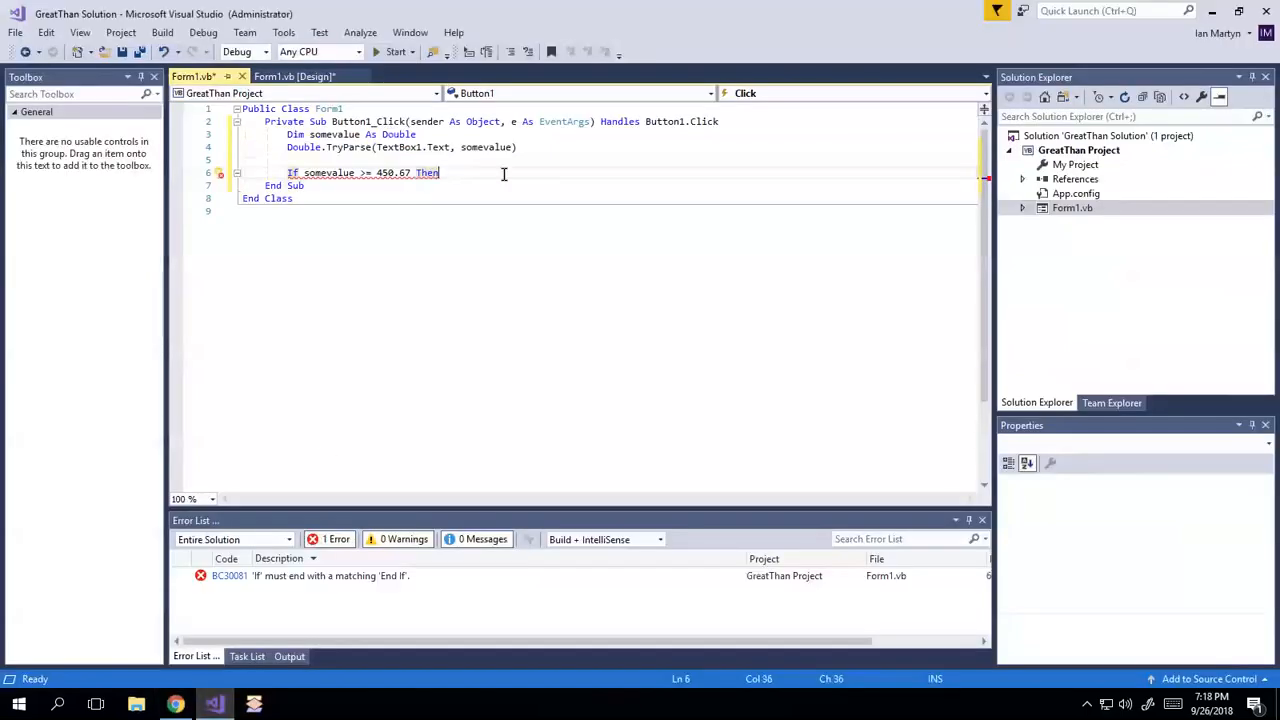
text(Label1.Text = "Hooray)
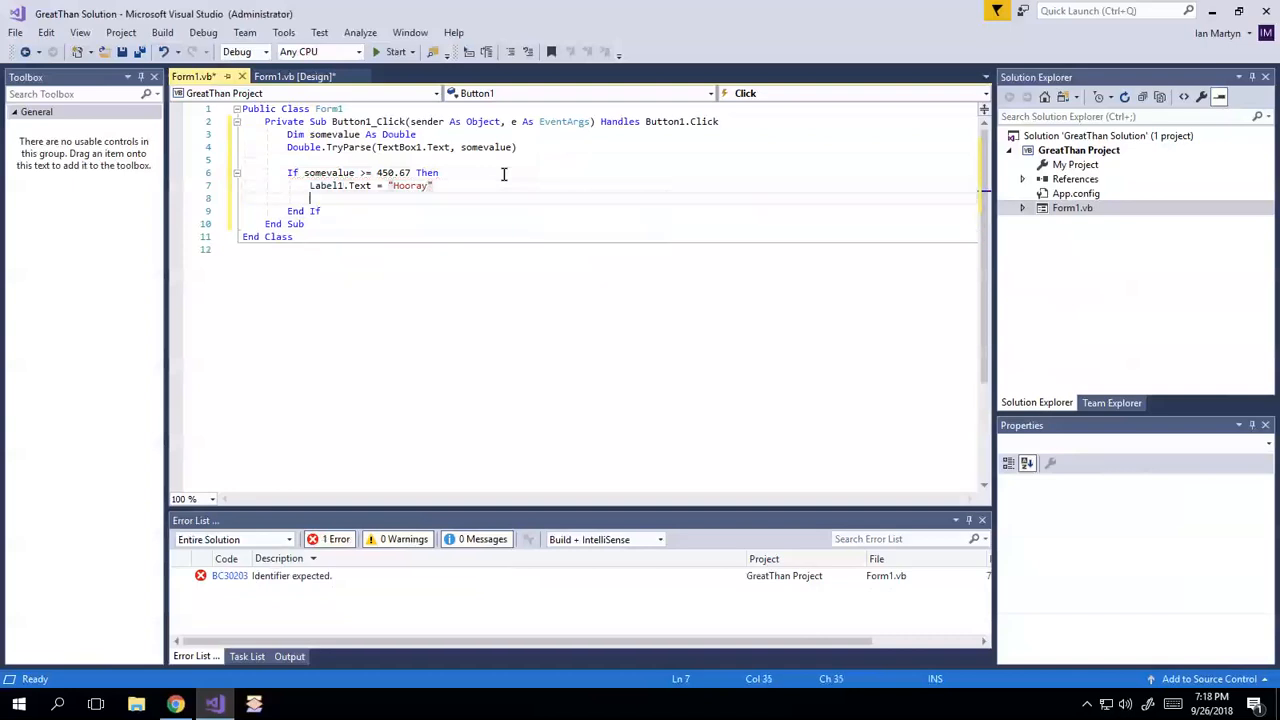
text(e;s)
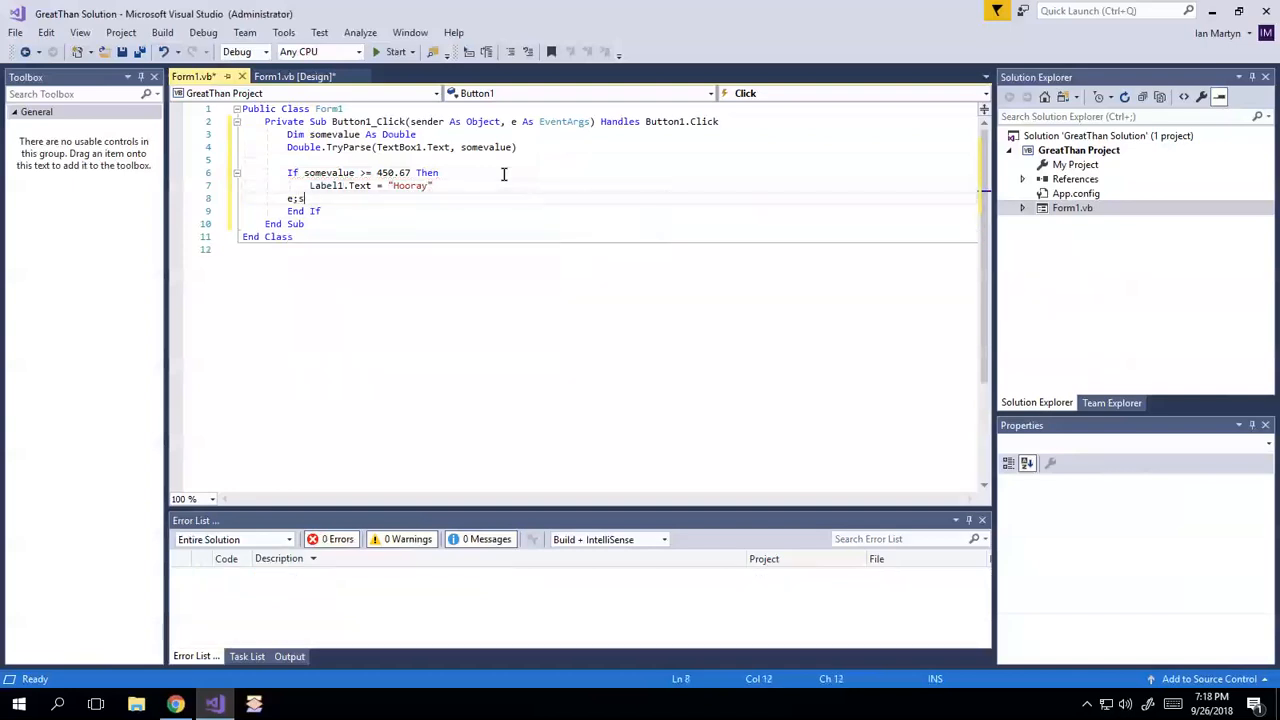
Add the Else branch setting Label1.Text to the sad-face string and save Form1.vb with Ctrl+S
text(Else)
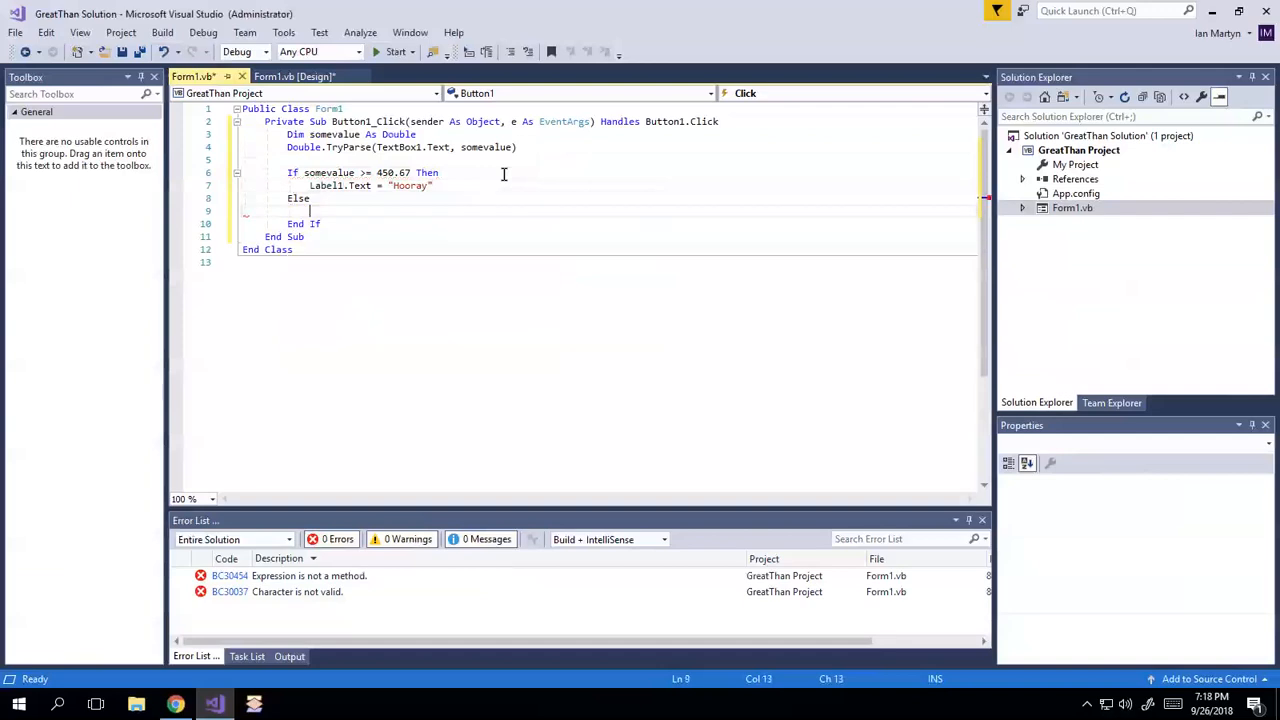
text(Label1)
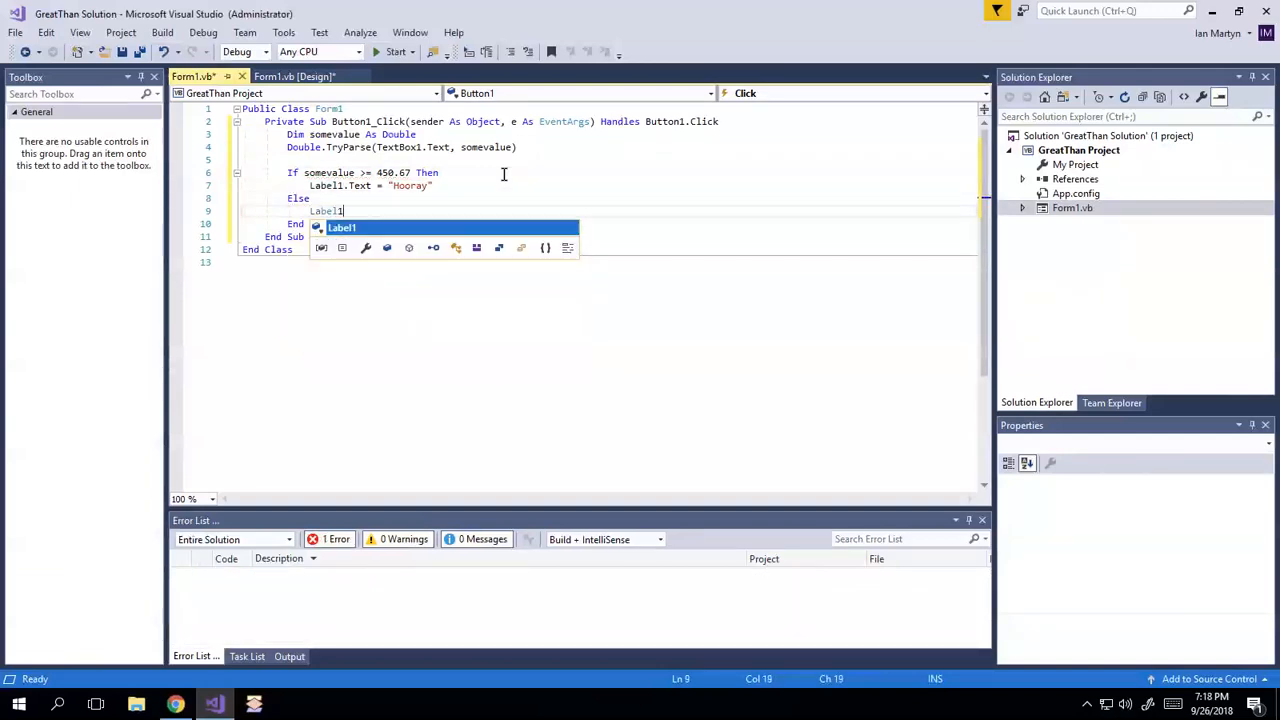
text(.Text = "S)
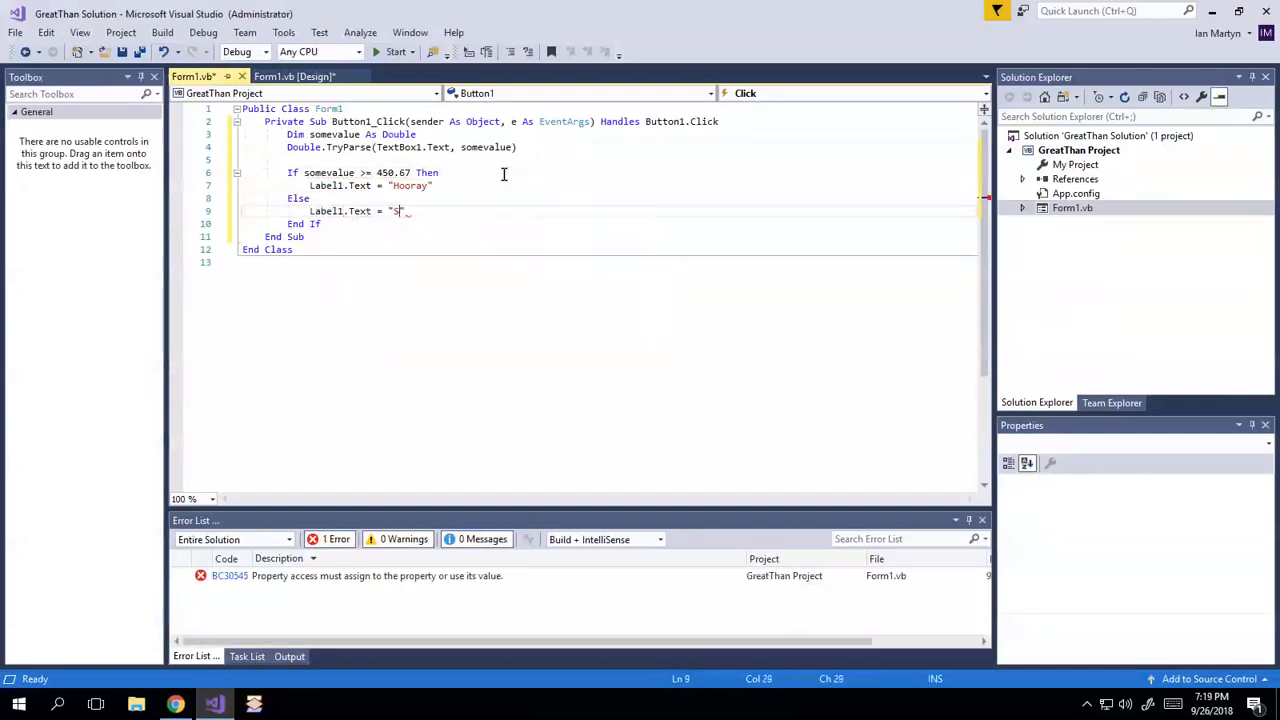
text(a)
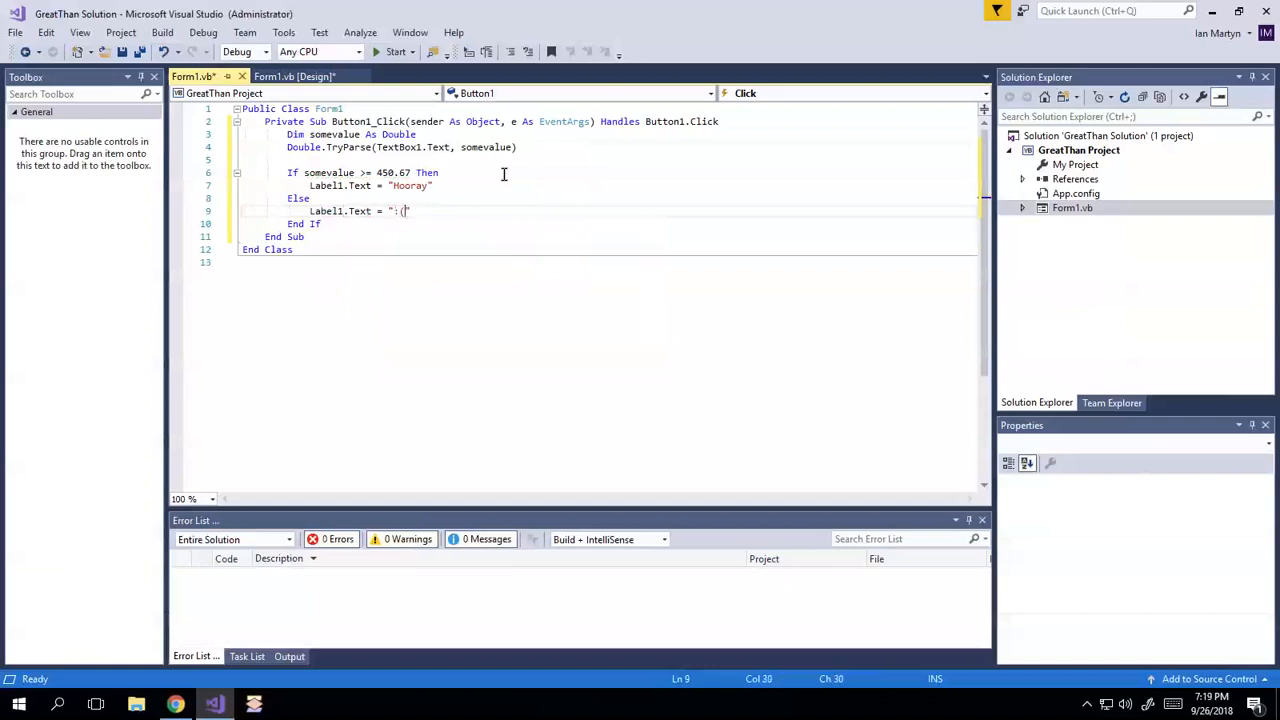
key(ctrl+s)
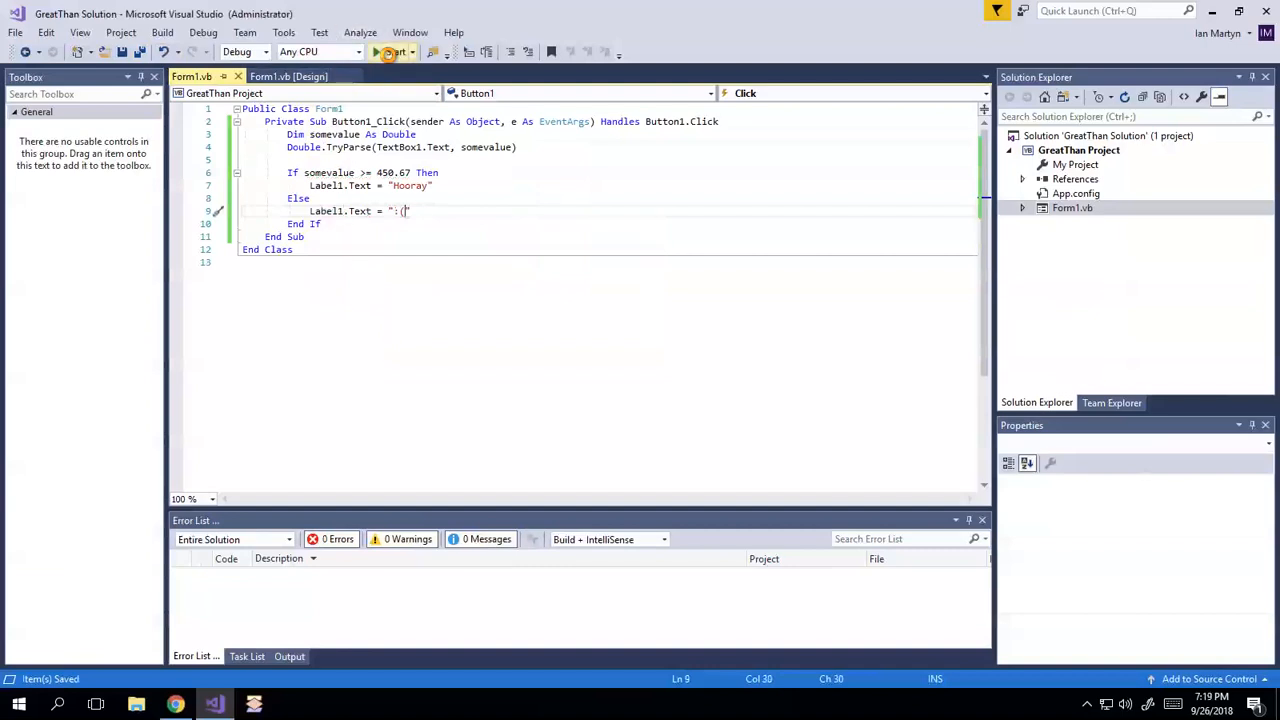
Run the app with Start and enter 123 in Form1's text box
click(396, 52)
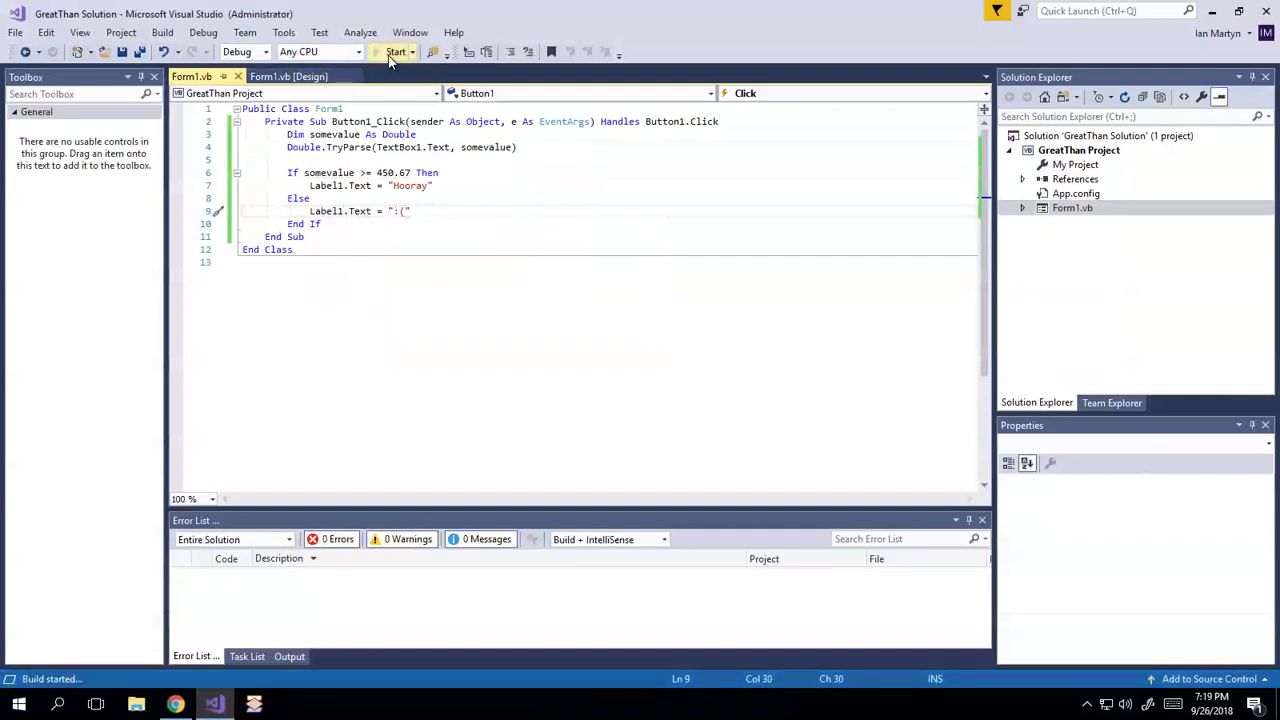
click(394, 52)
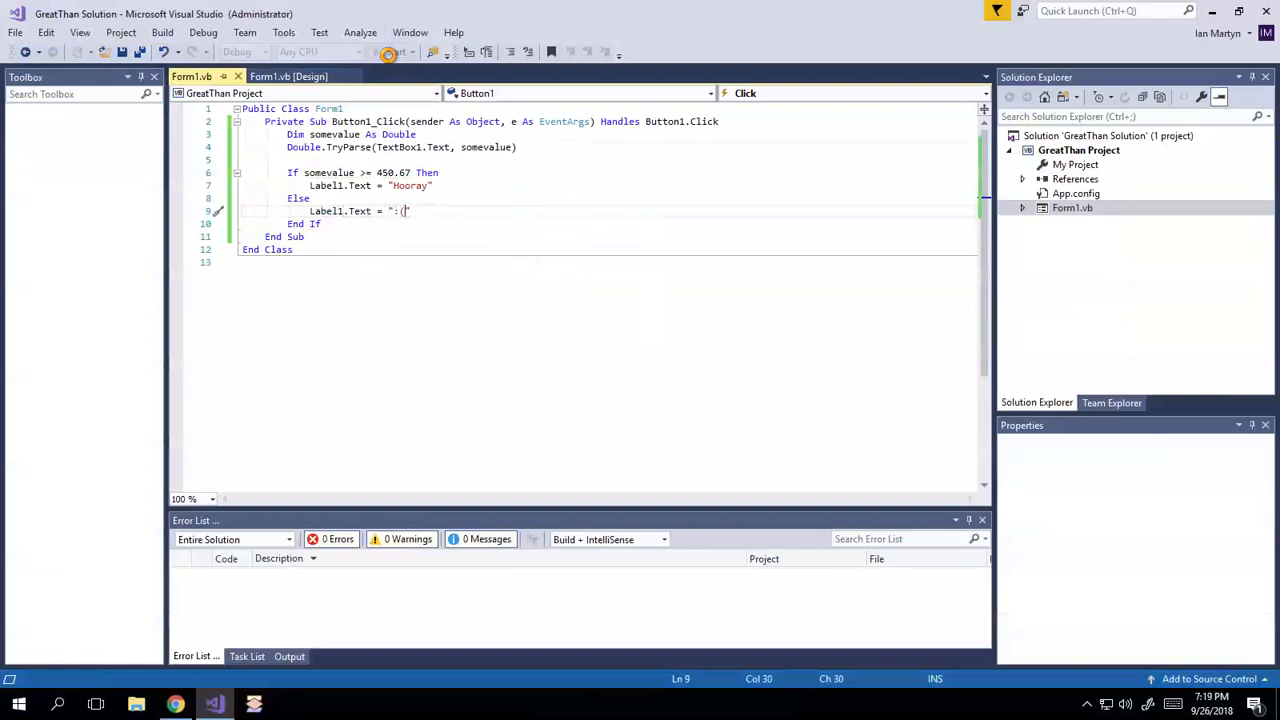
click(388, 52)
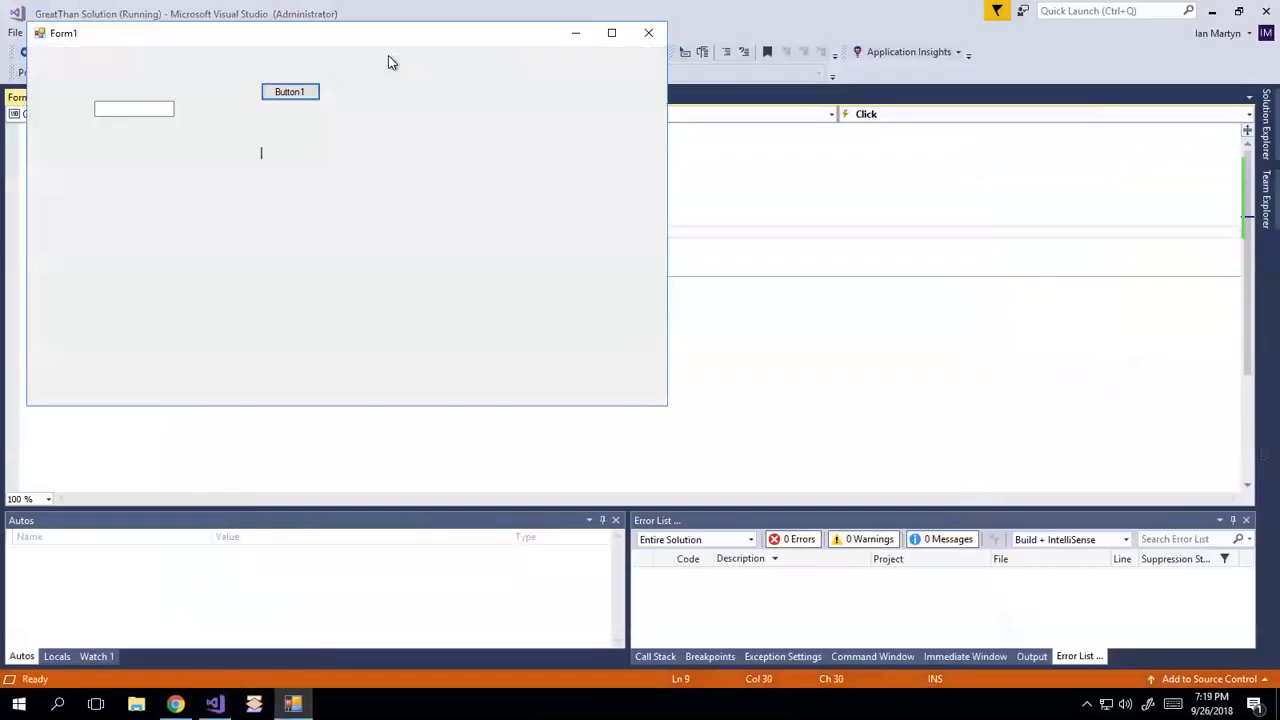
click(132, 108)
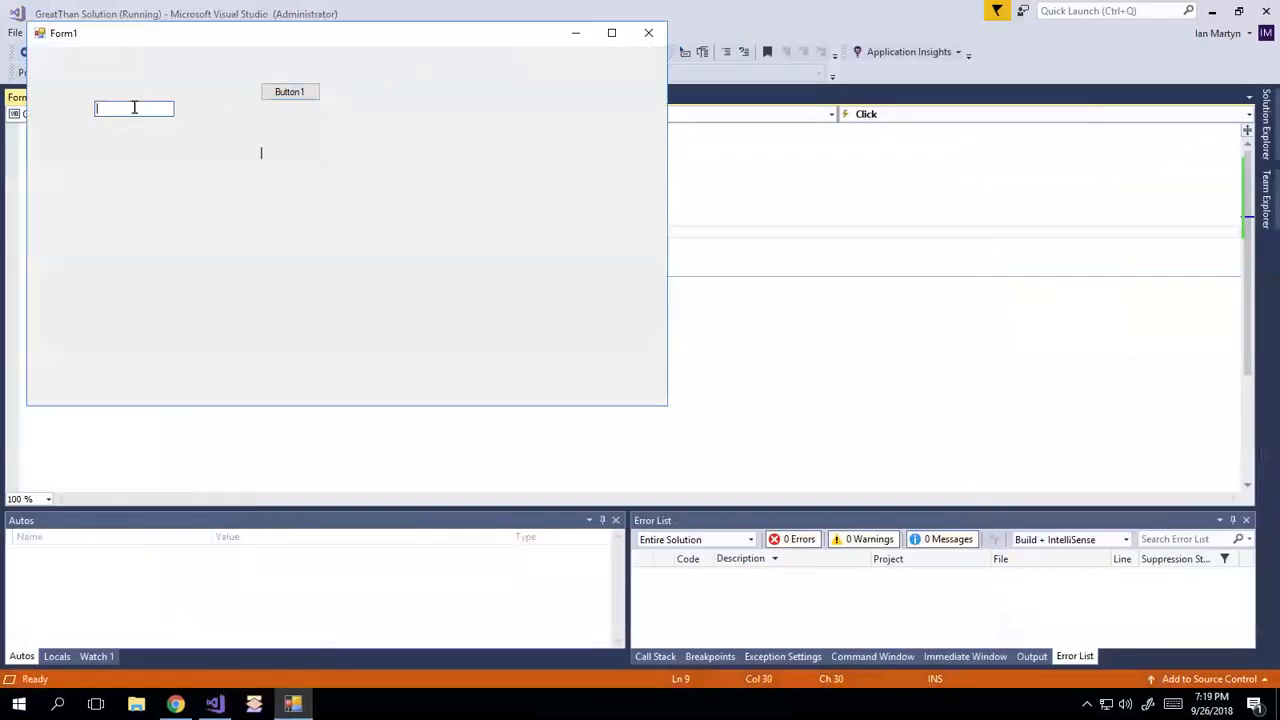
text(123)
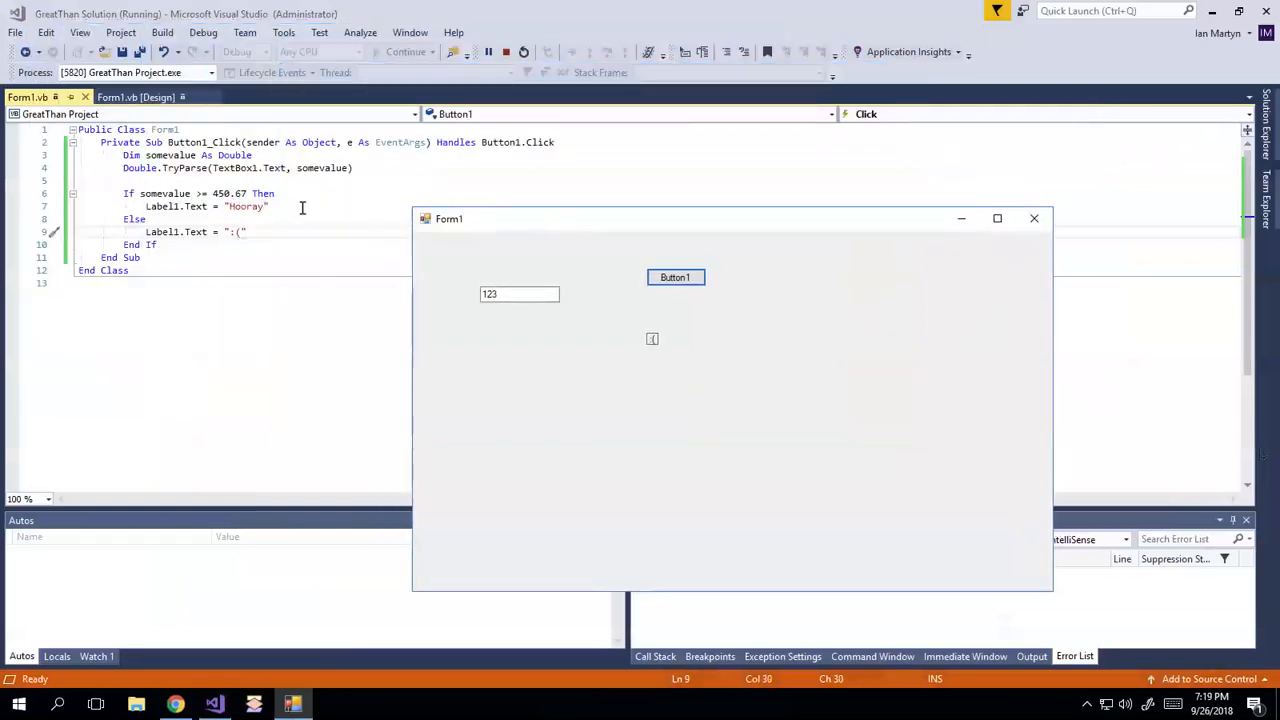
Test Button1 with 758437958 to get Hooray, then enter 450.669999999 for the sad-face case
click(520, 292)
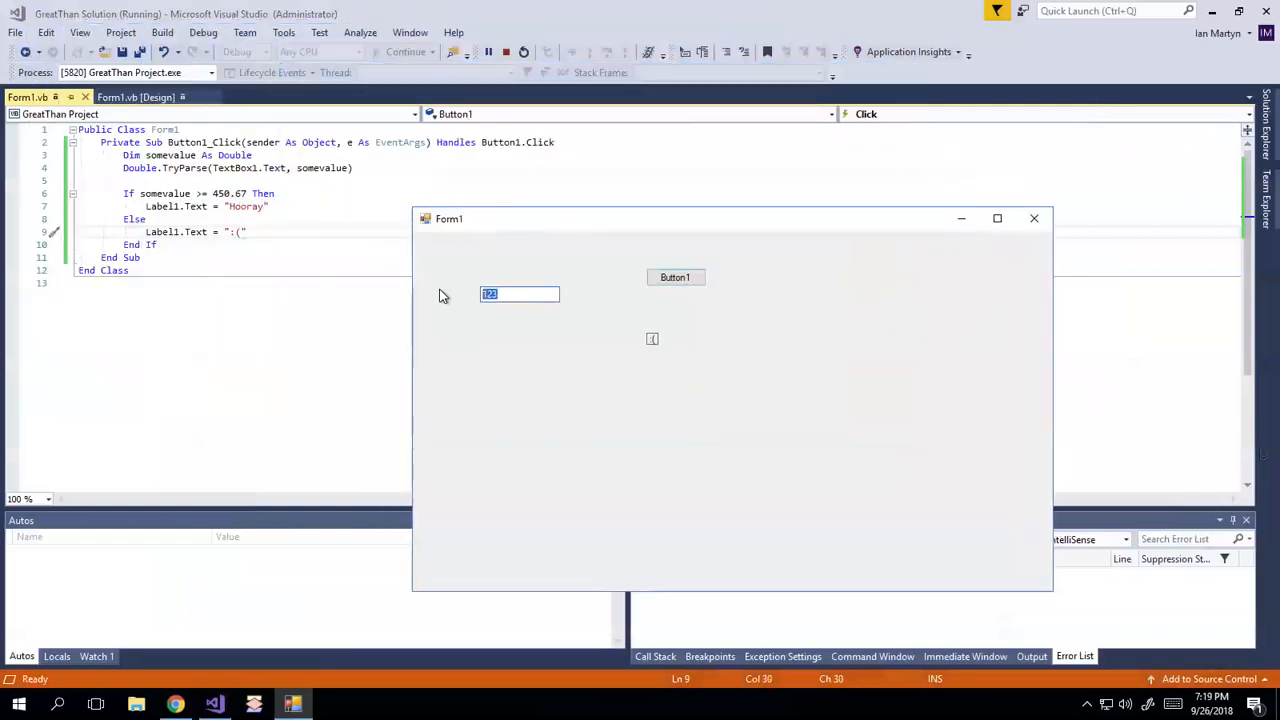
text(758437958)
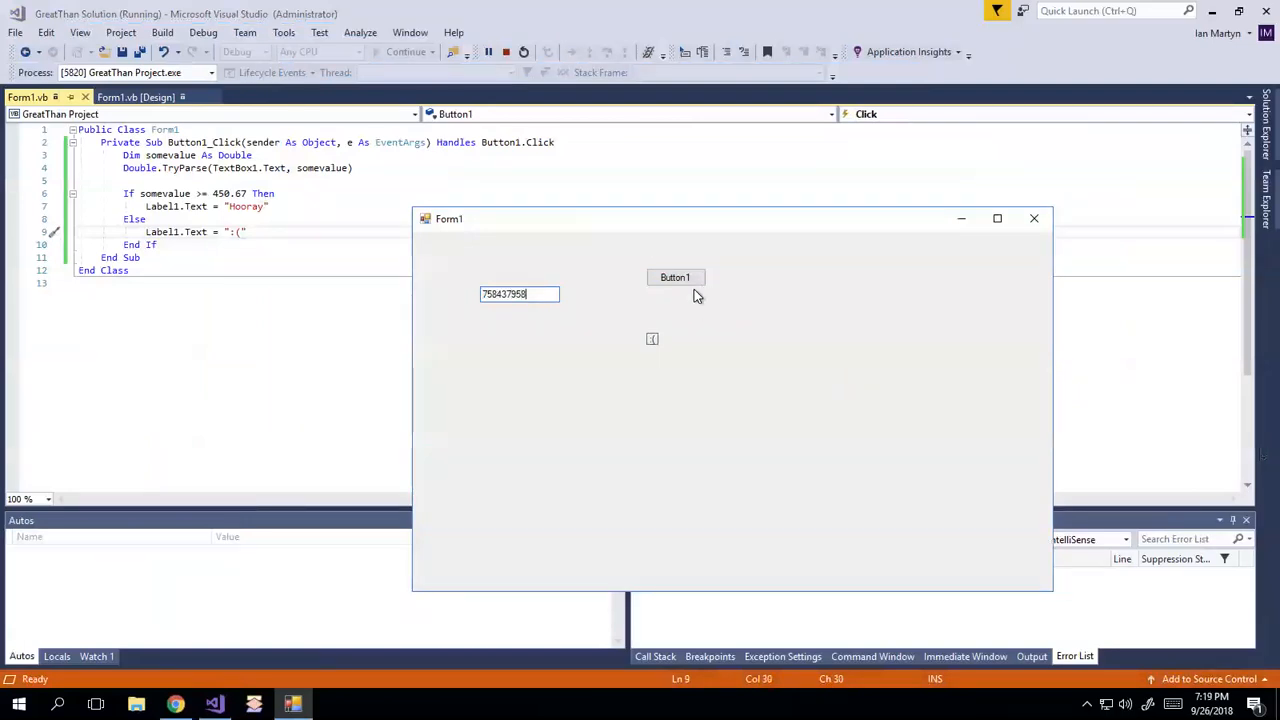
click(676, 276)
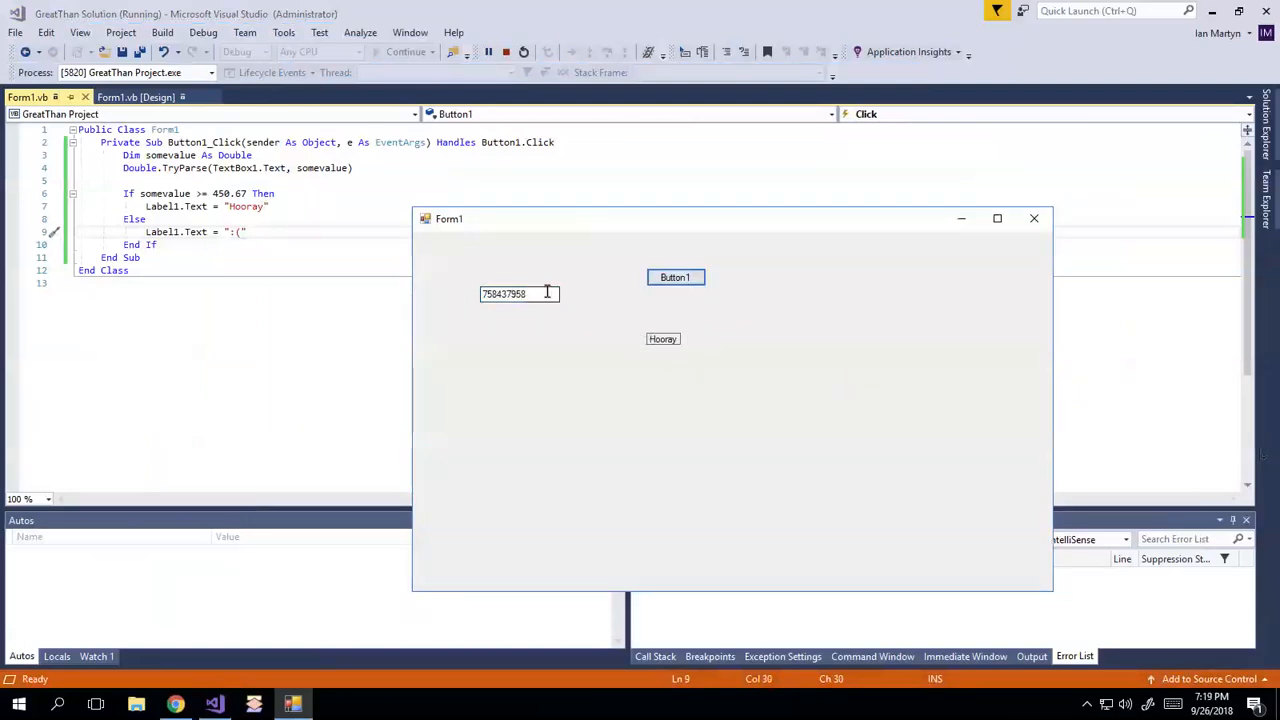
text(450.67)
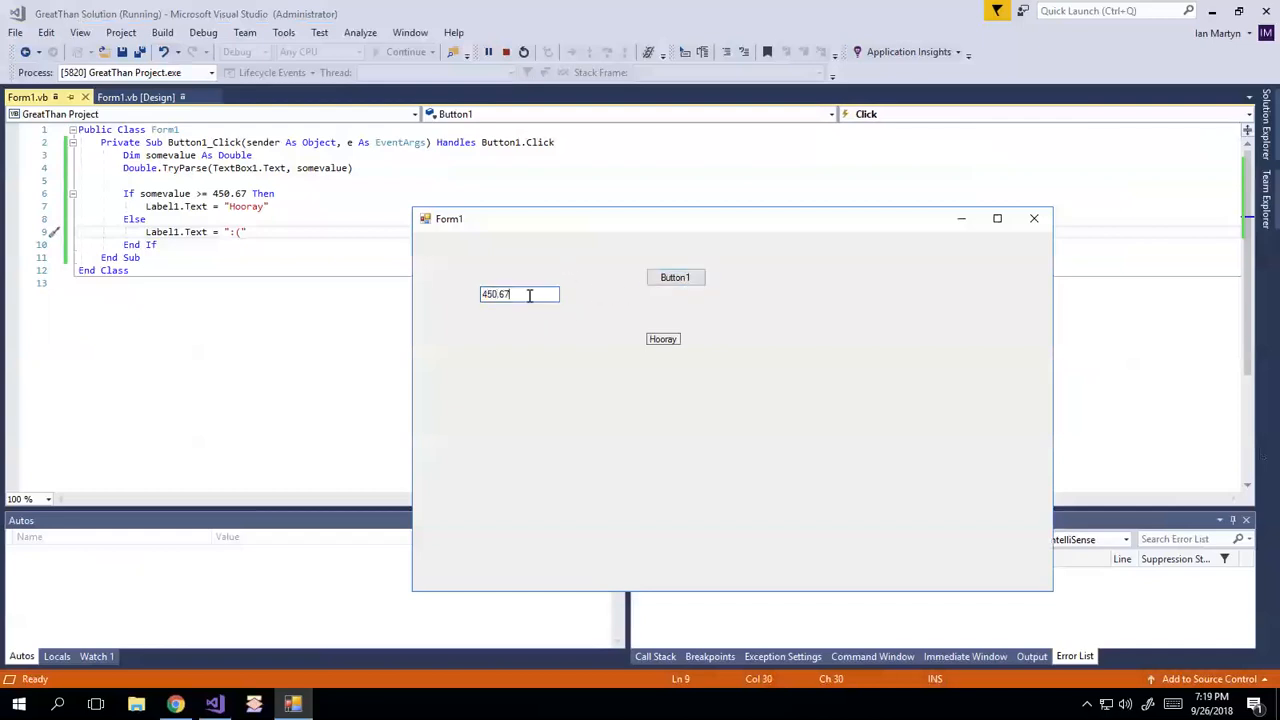
click(676, 276)
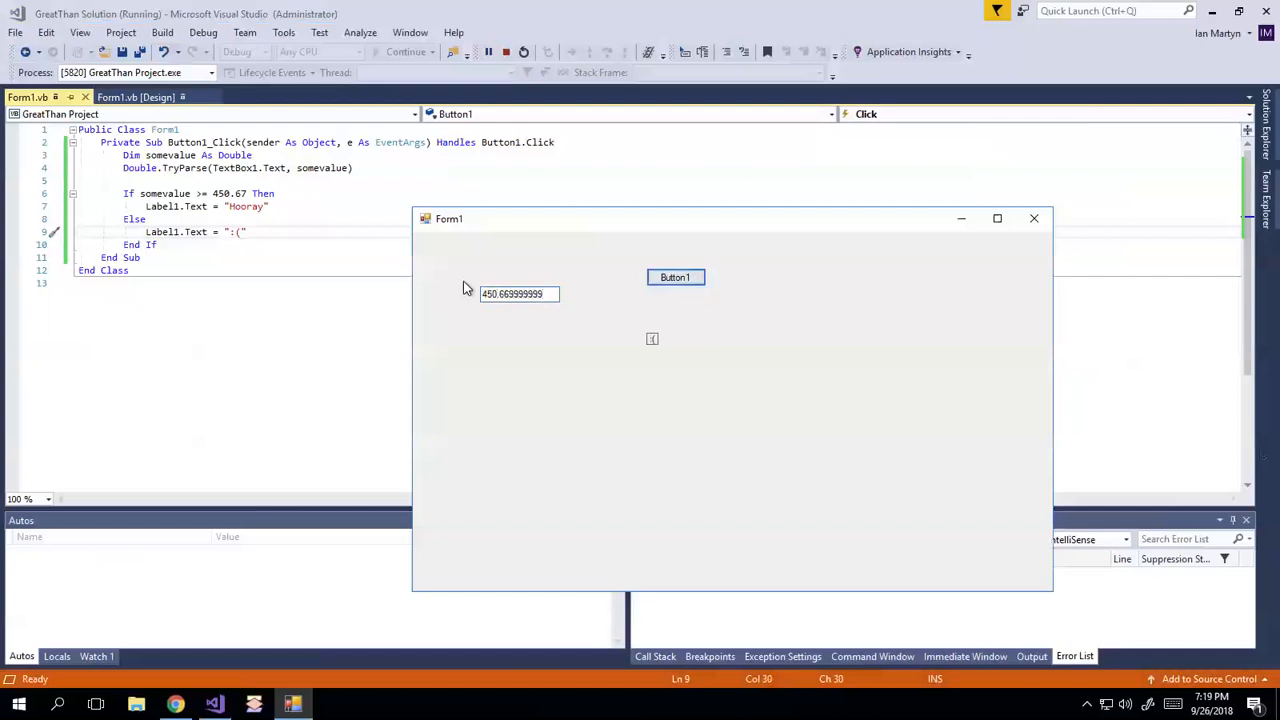
mouse_move(830, 288)
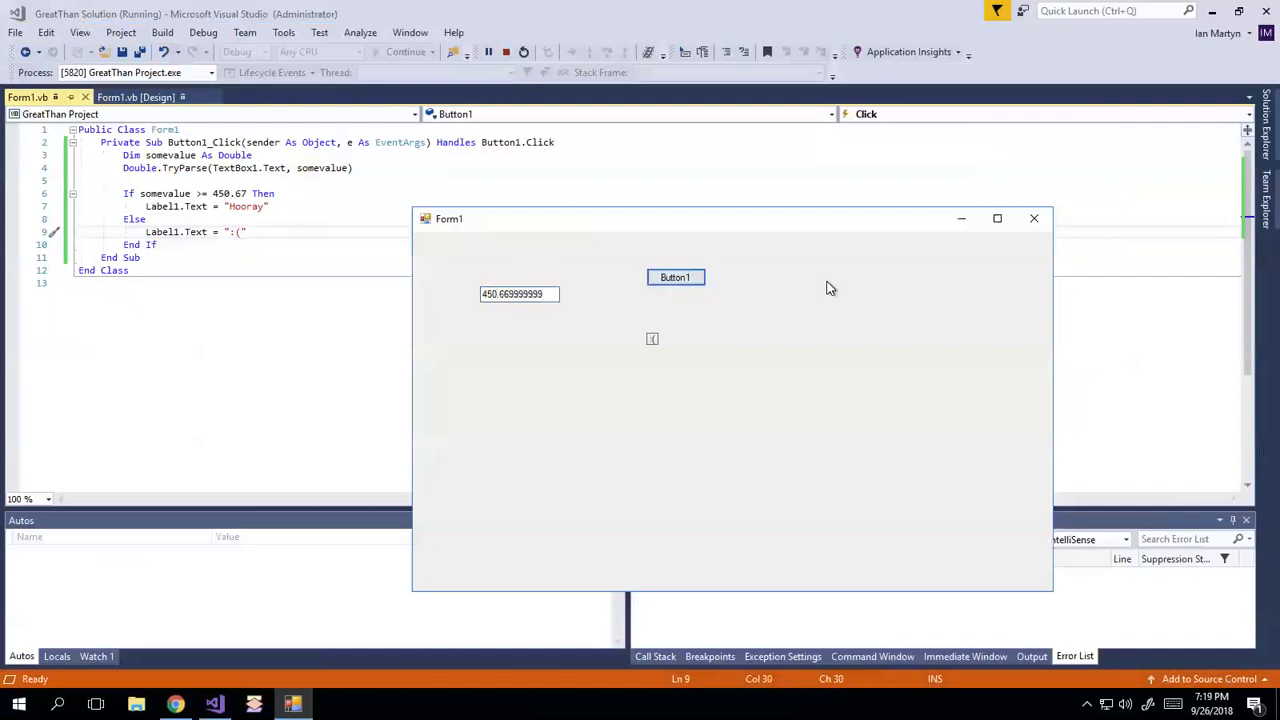